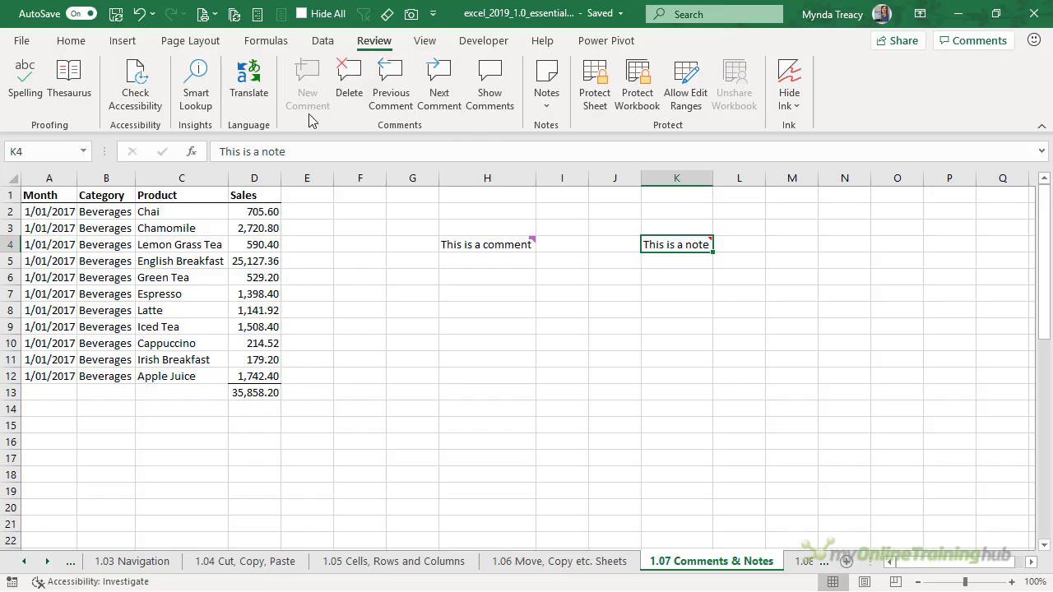
pyautogui.moveTo(544, 124)
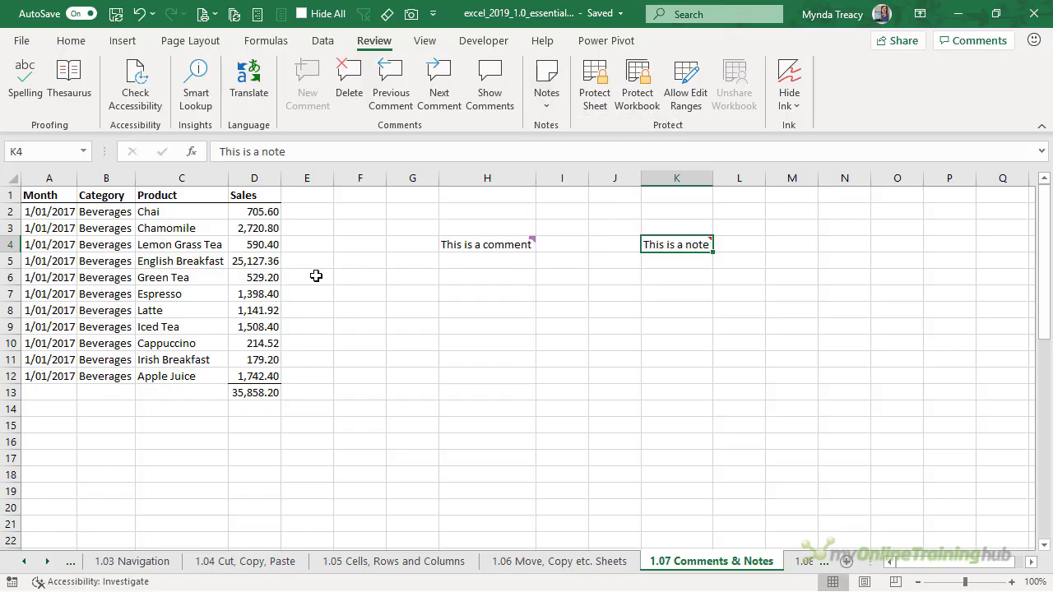
# Step: Post a threaded comment on D5 reading "Is this figure up on last month"
pyautogui.click(254, 261)
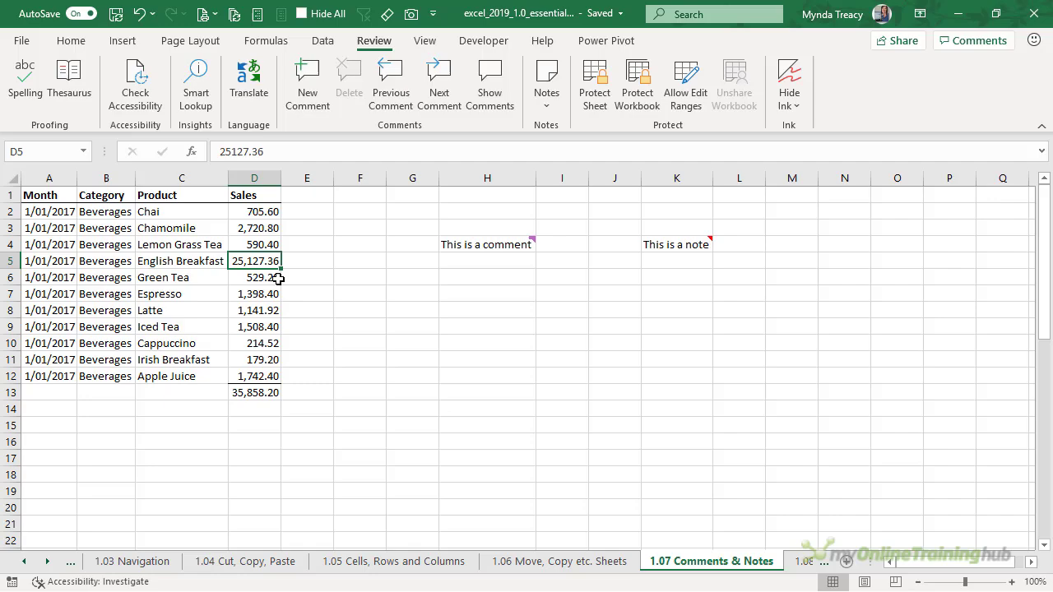
pyautogui.rightClick(255, 261)
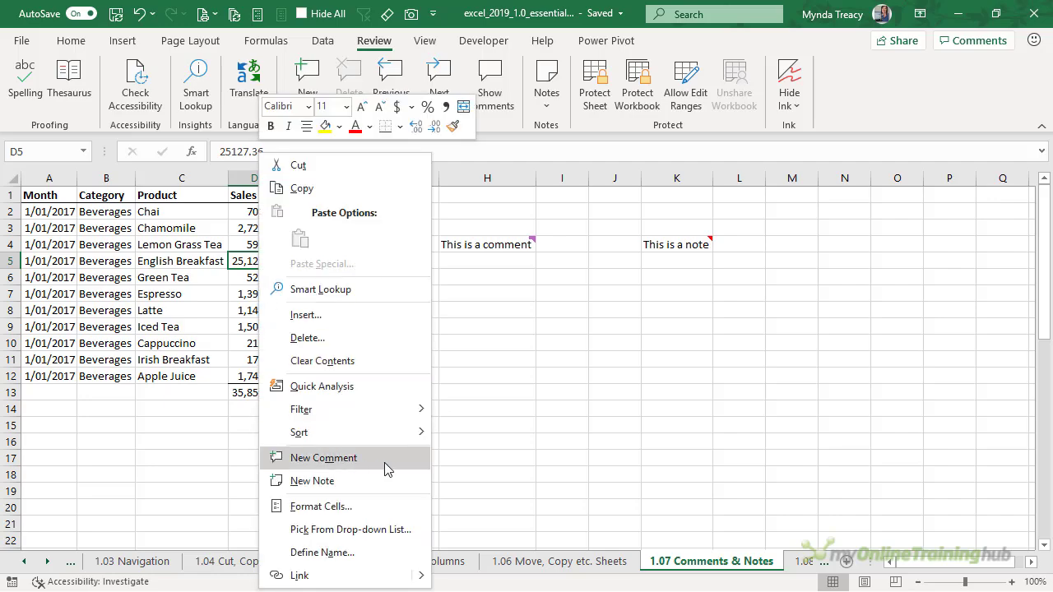
pyautogui.moveTo(344, 480)
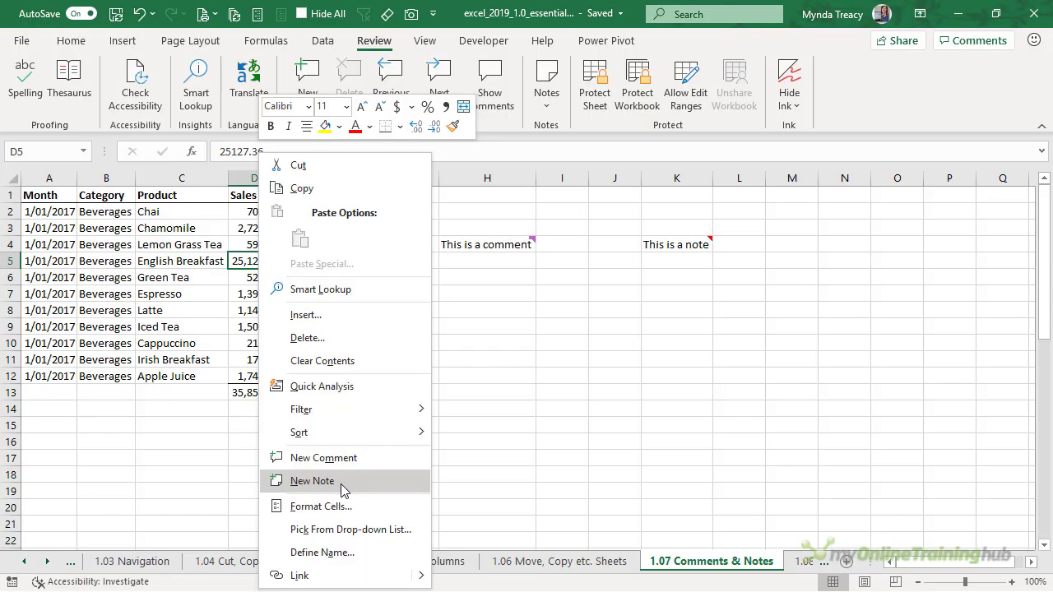
pyautogui.click(323, 458)
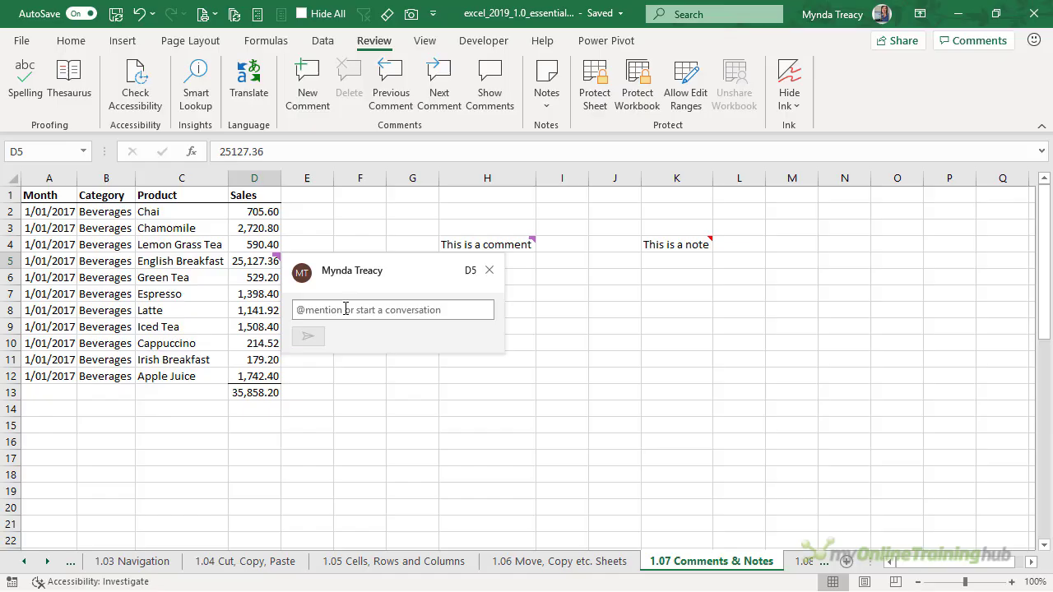
pyautogui.write('Is this figure up on last month')
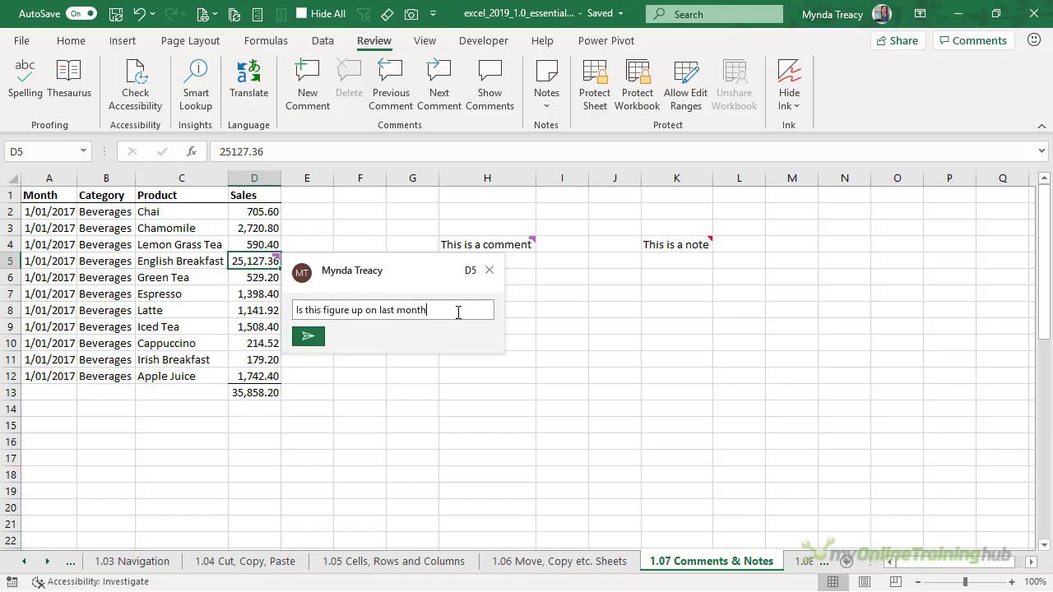
pyautogui.moveTo(308, 338)
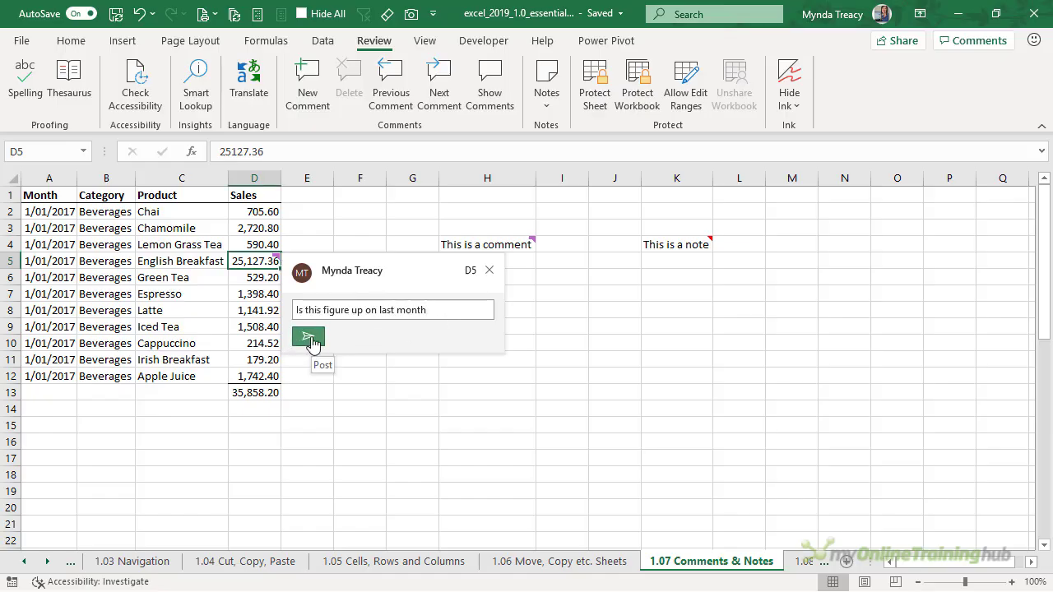
pyautogui.moveTo(403, 346)
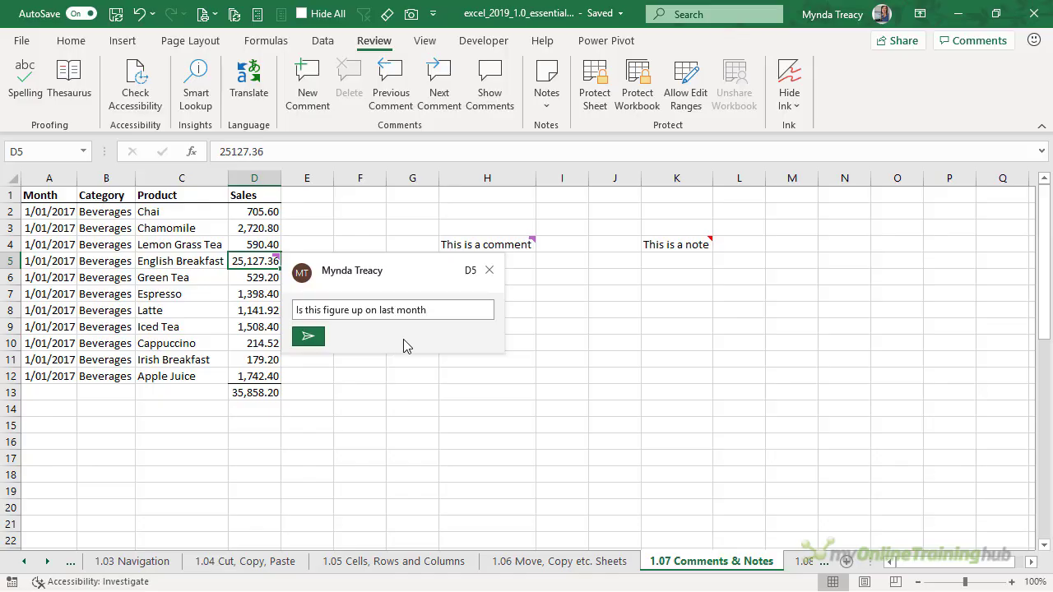
pyautogui.press('ctrl+enter')
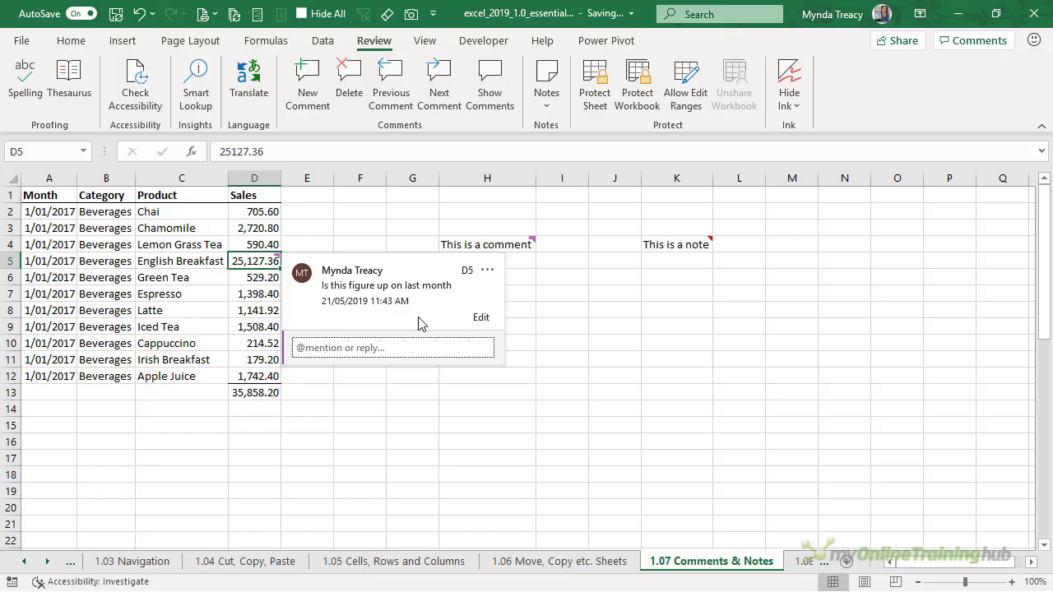
pyautogui.moveTo(412, 310)
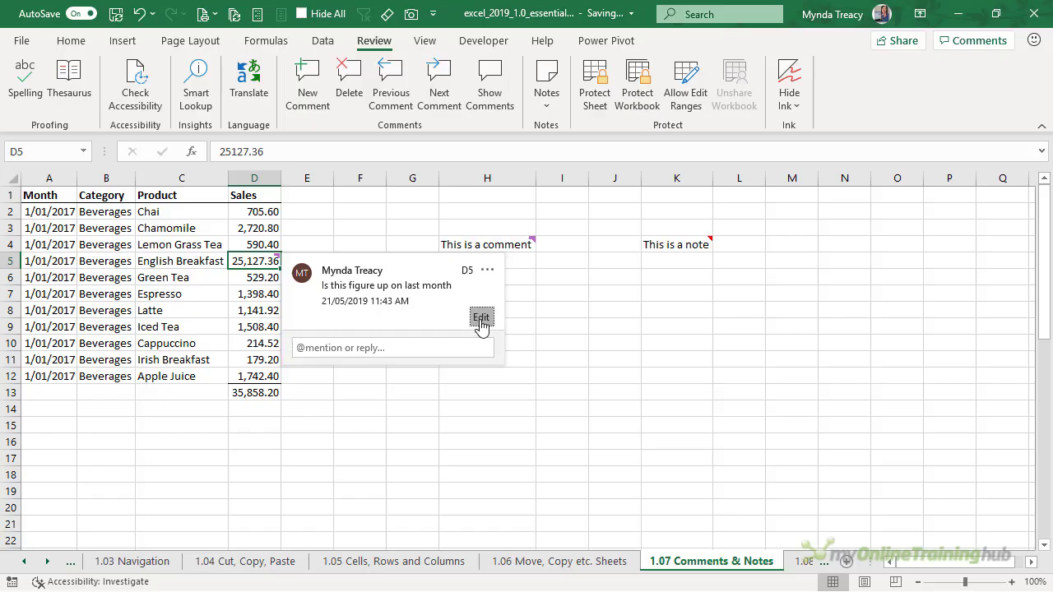
# Step: Edit the D5 comment to end with a question mark, then start and cancel a reply
pyautogui.click(482, 317)
pyautogui.write('?')
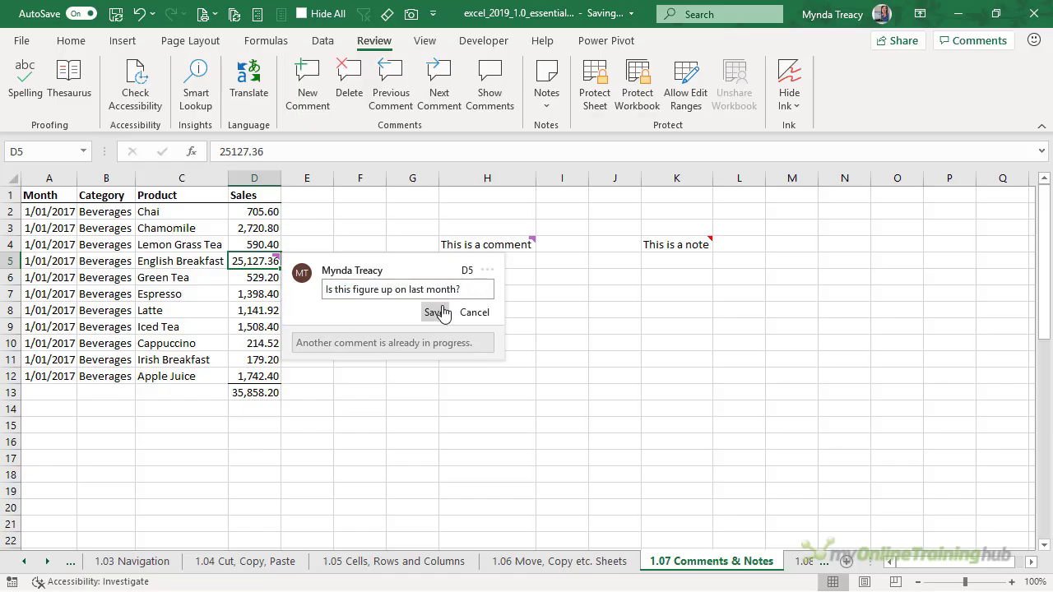
pyautogui.click(432, 312)
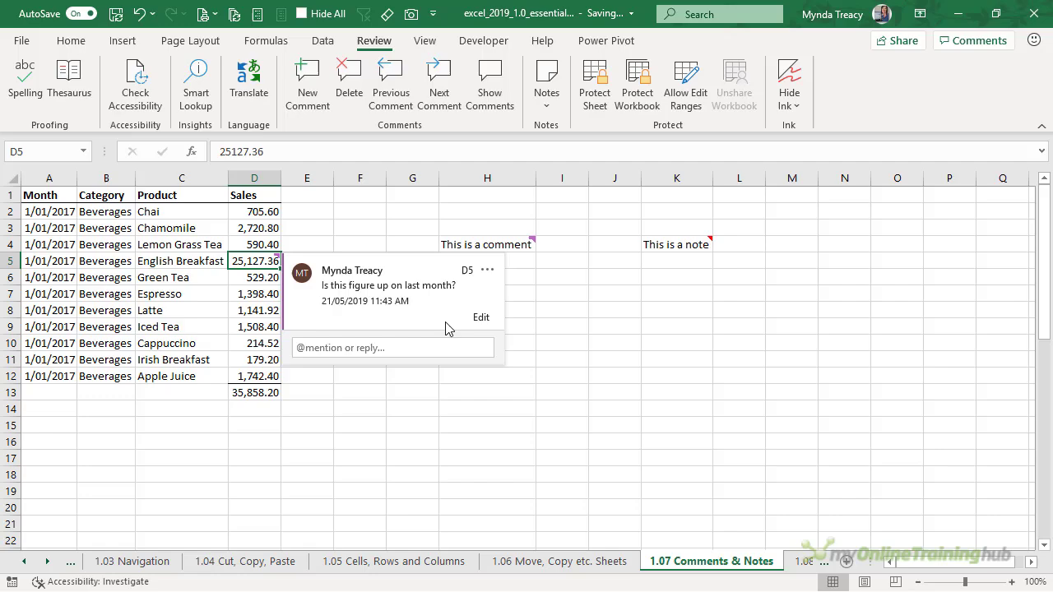
pyautogui.click(393, 347)
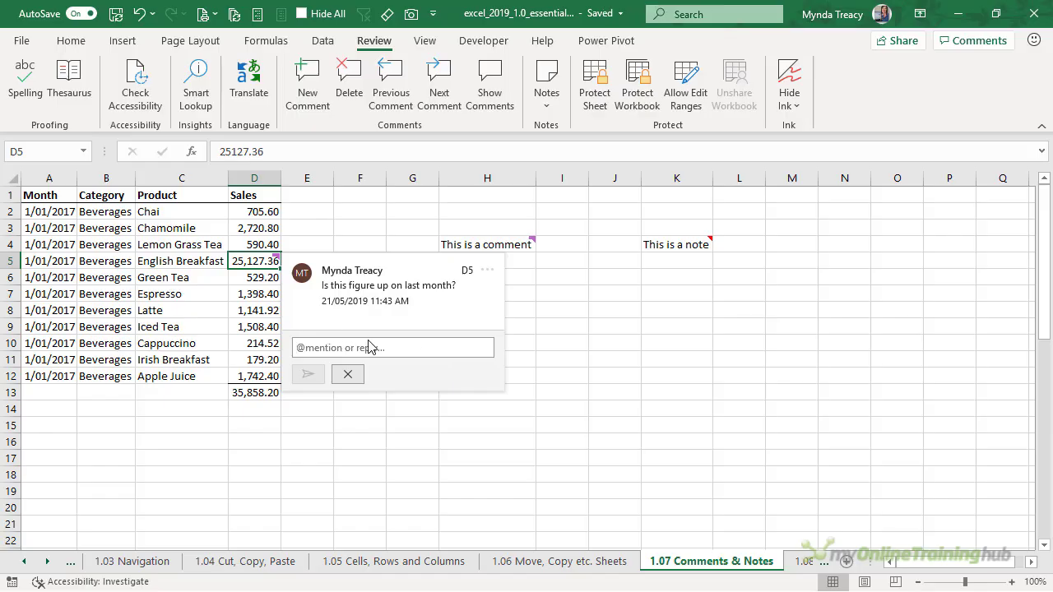
pyautogui.moveTo(419, 344)
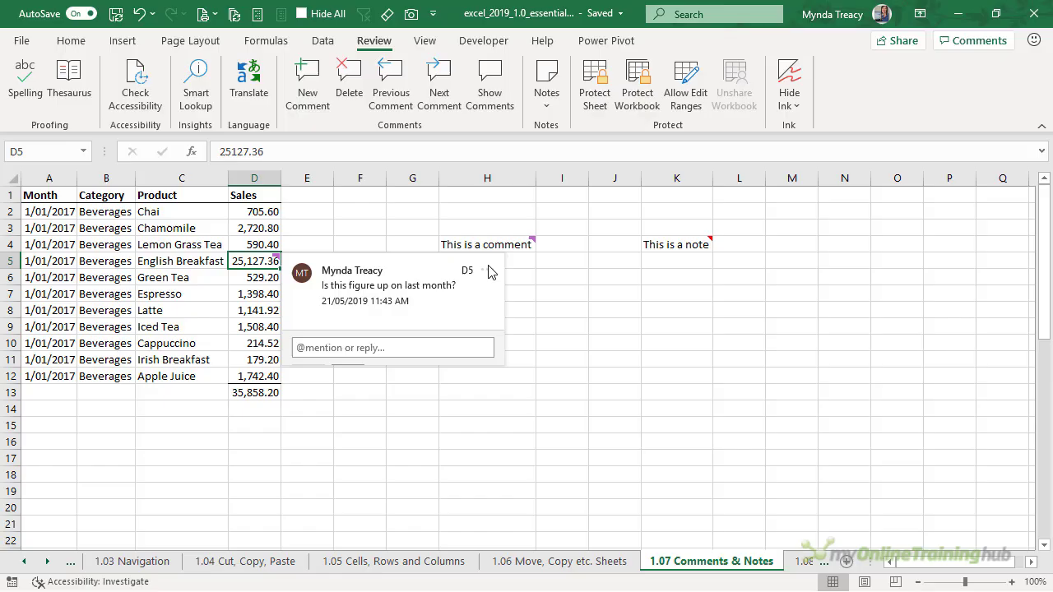
pyautogui.click(487, 270)
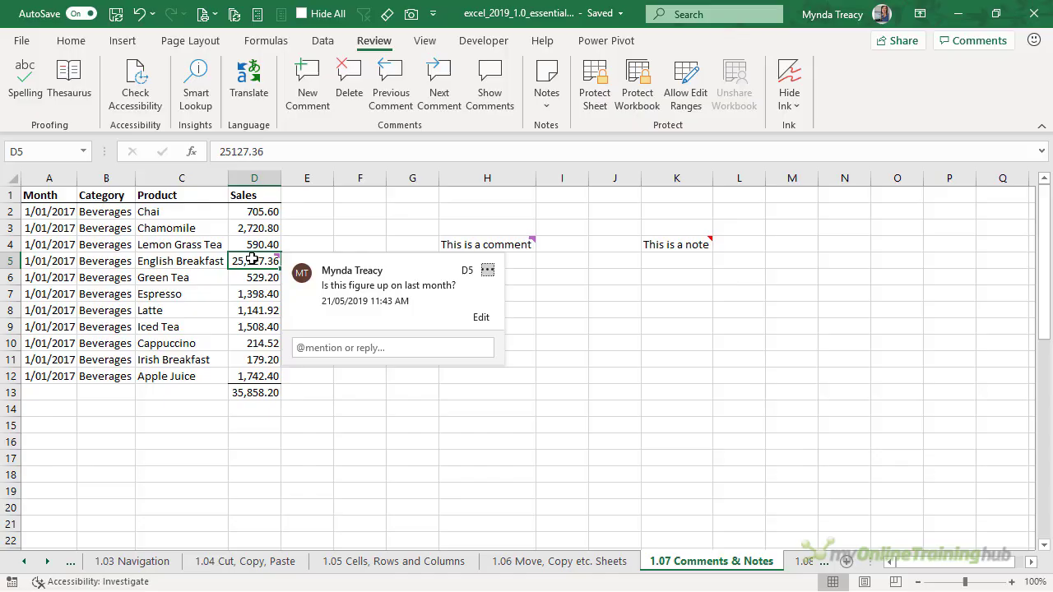
pyautogui.rightClick(254, 260)
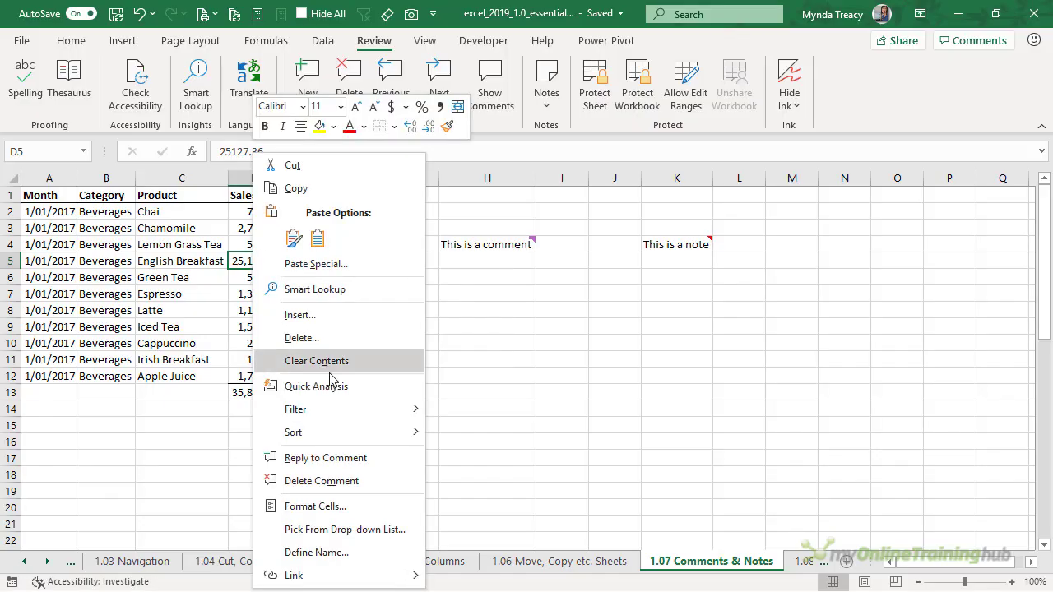
pyautogui.moveTo(358, 482)
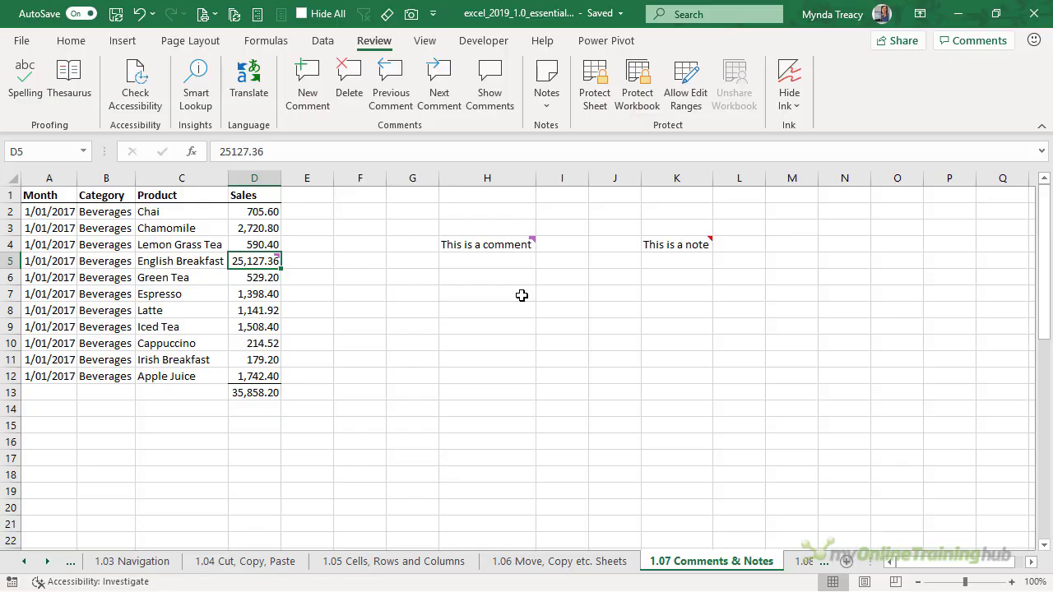
pyautogui.moveTo(503, 202)
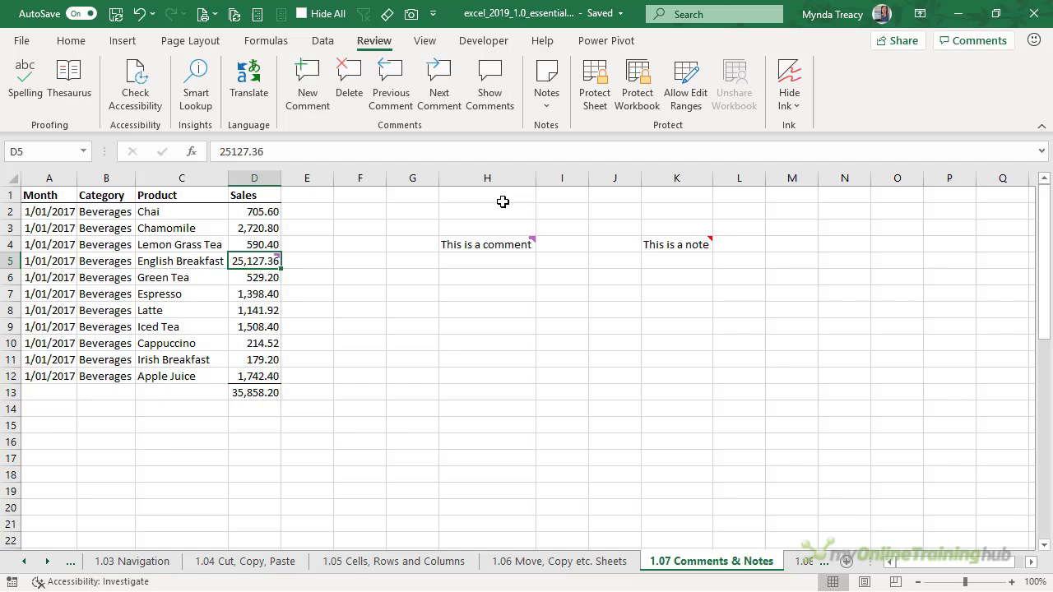
# Step: Show the Comments pane and jump between the H4 and D5 threads
pyautogui.click(489, 82)
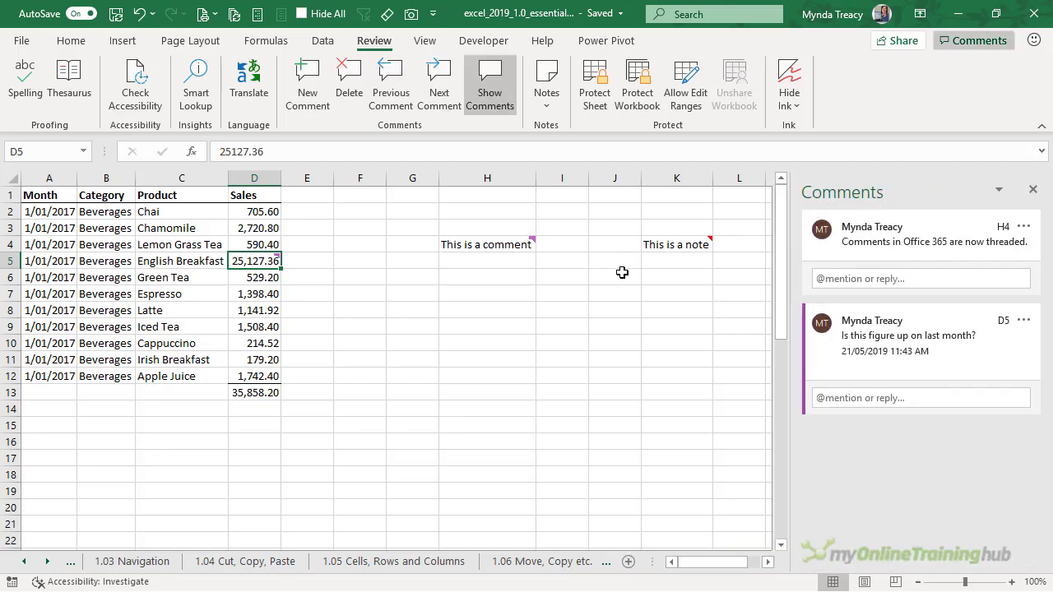
pyautogui.moveTo(675, 300)
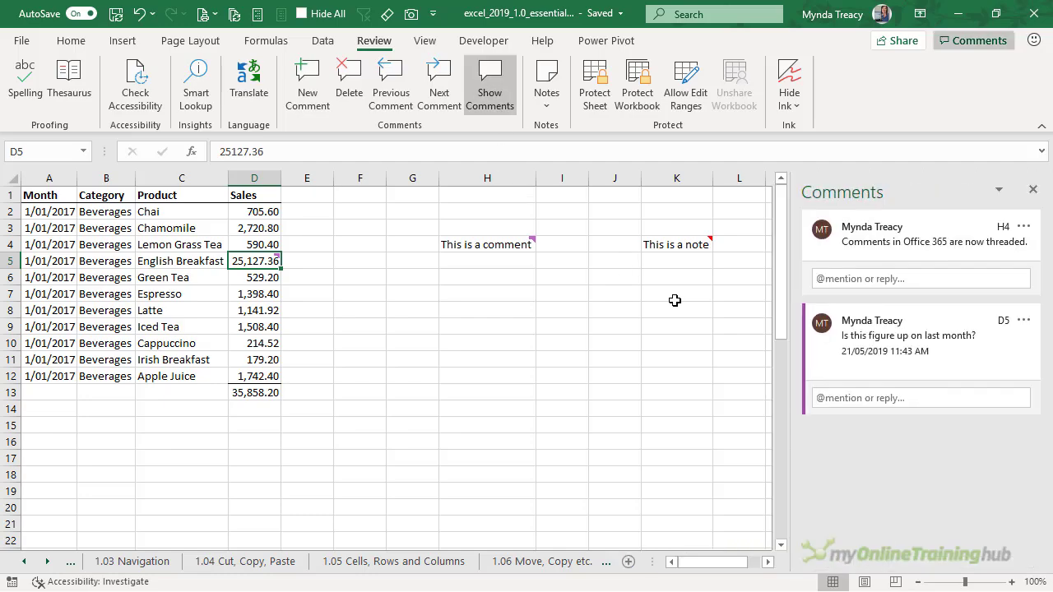
pyautogui.click(487, 244)
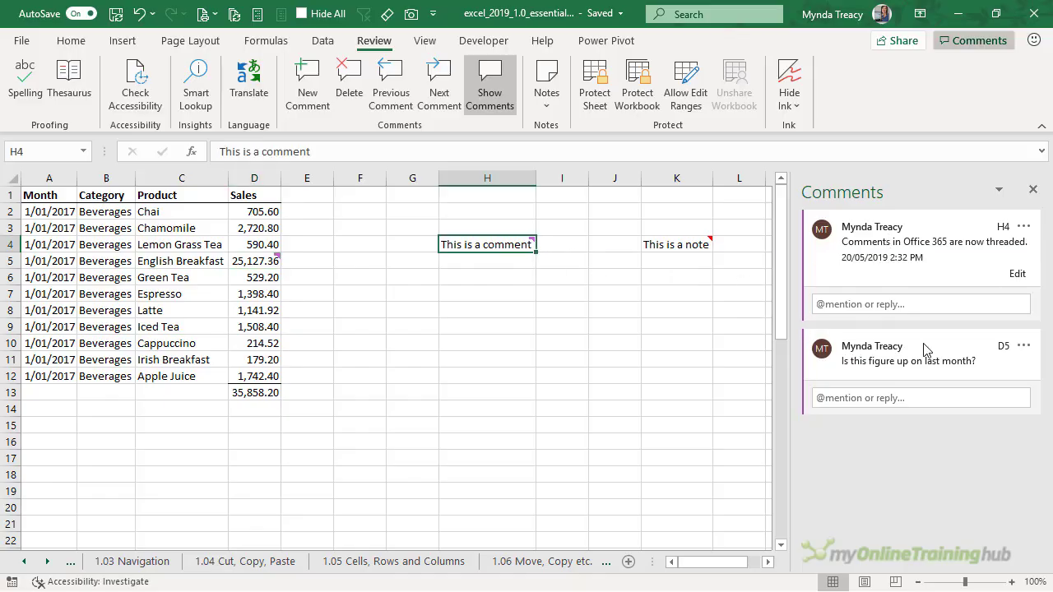
pyautogui.click(254, 261)
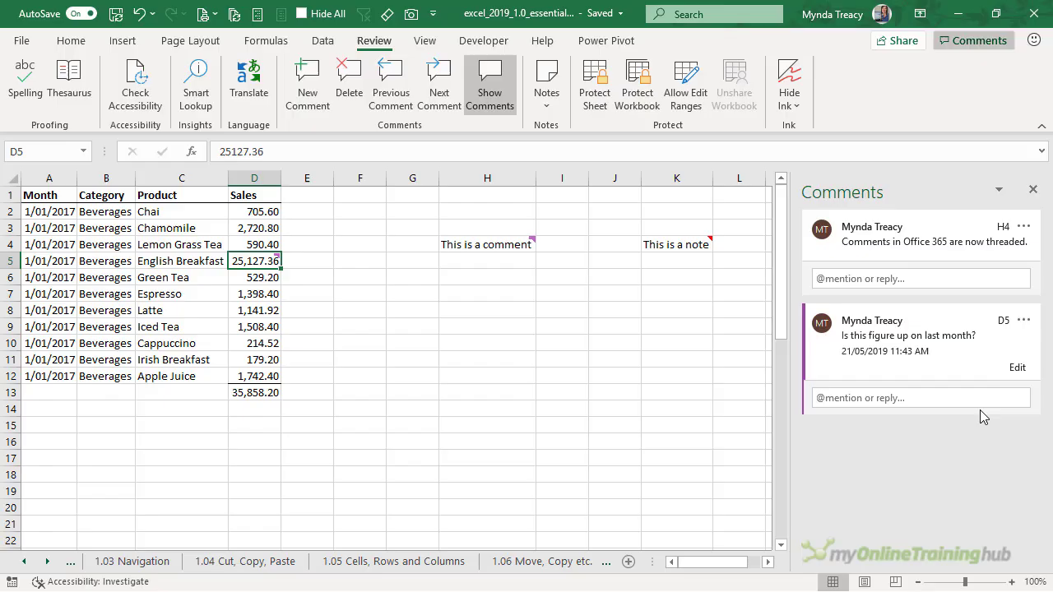
pyautogui.moveTo(991, 362)
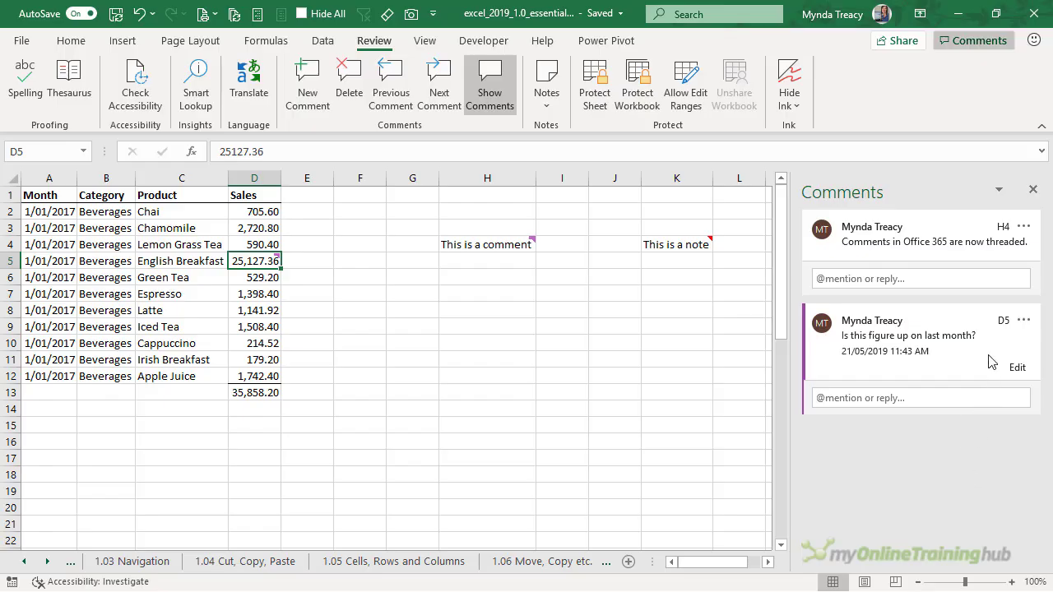
pyautogui.moveTo(1047, 473)
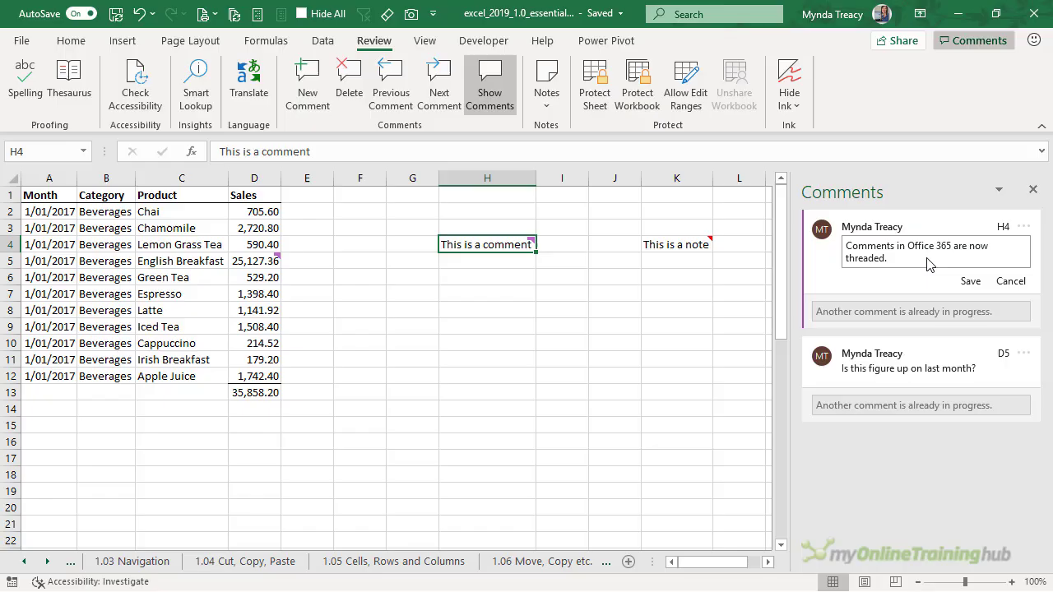
# Step: Finish the H4 edit, discard an unfinished reply, and hide the Comments pane
pyautogui.click(970, 280)
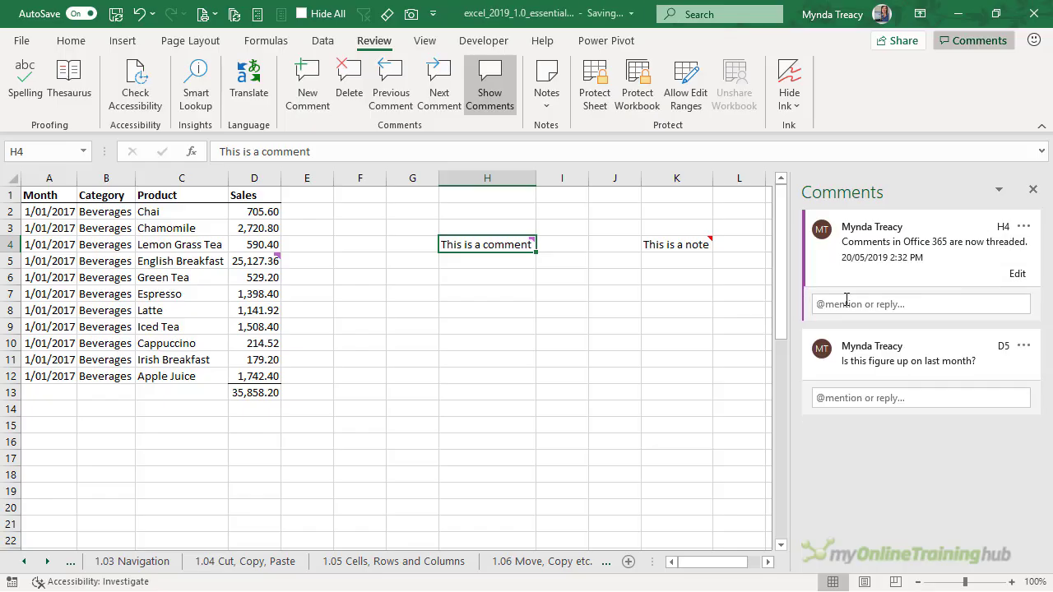
pyautogui.click(920, 304)
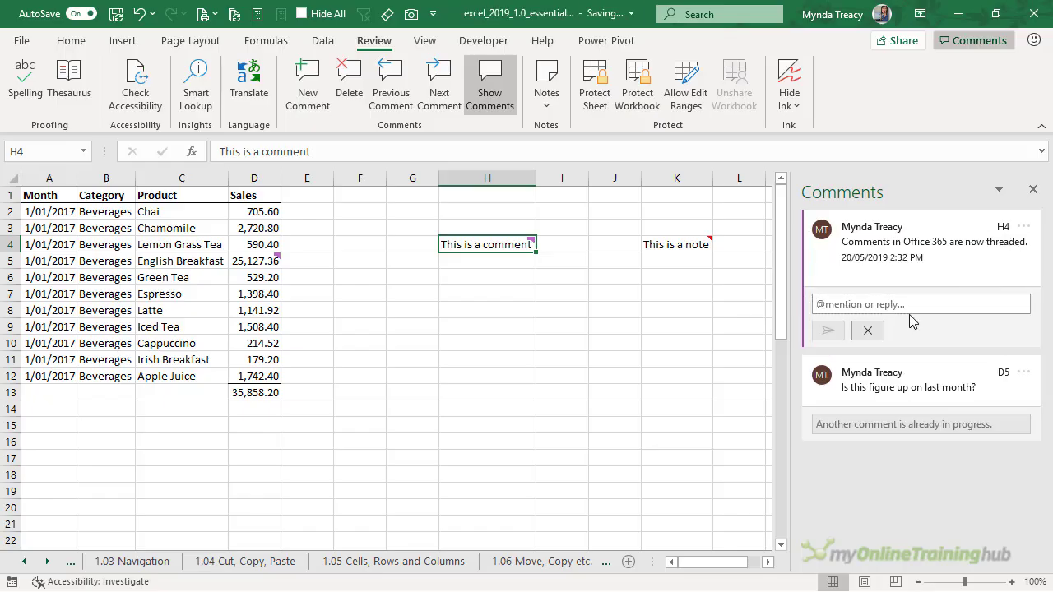
pyautogui.moveTo(866, 331)
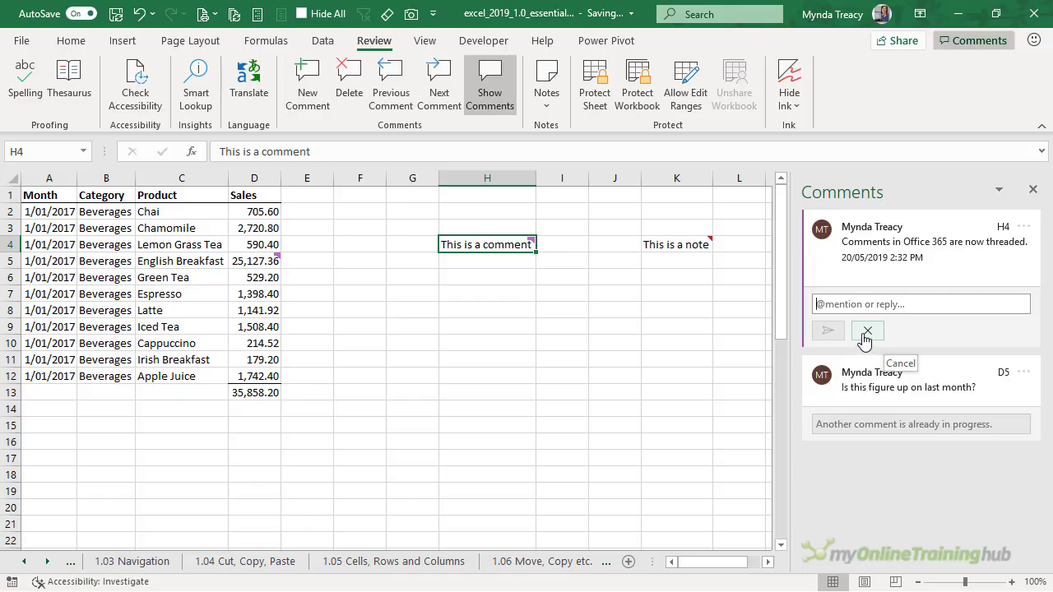
pyautogui.click(866, 330)
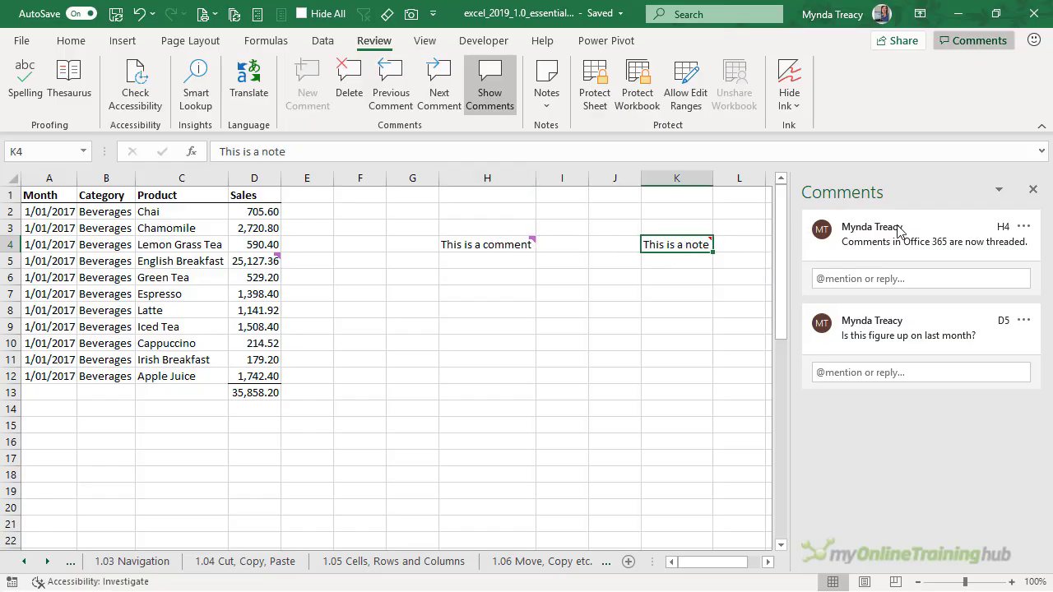
pyautogui.click(710, 561)
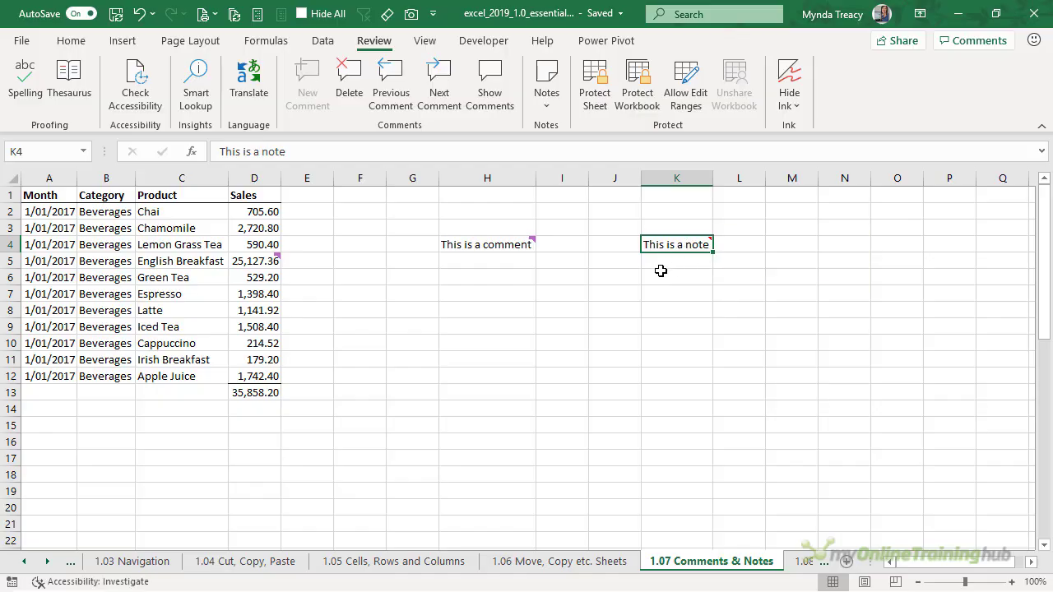
pyautogui.moveTo(302, 274)
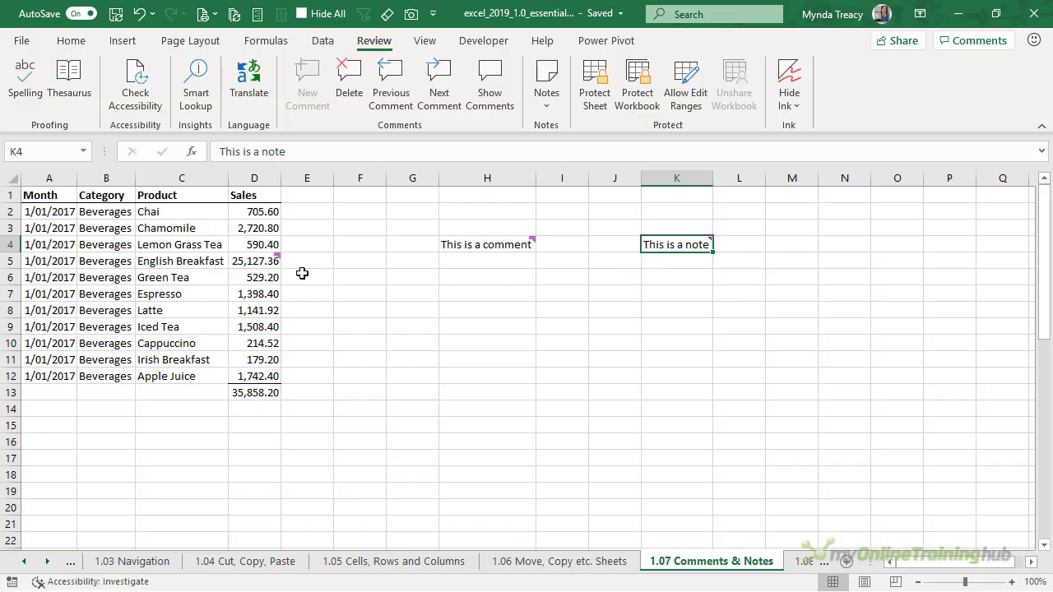
# Step: Add a new note reading "Testing" to the Espresso cell C7
pyautogui.rightClick(160, 294)
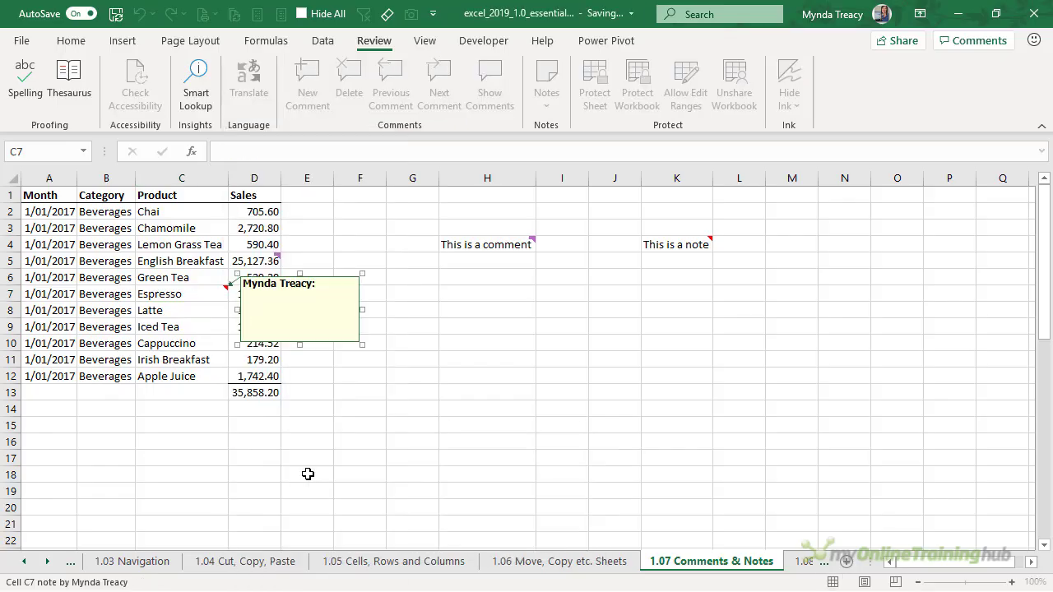
pyautogui.write('Testing')
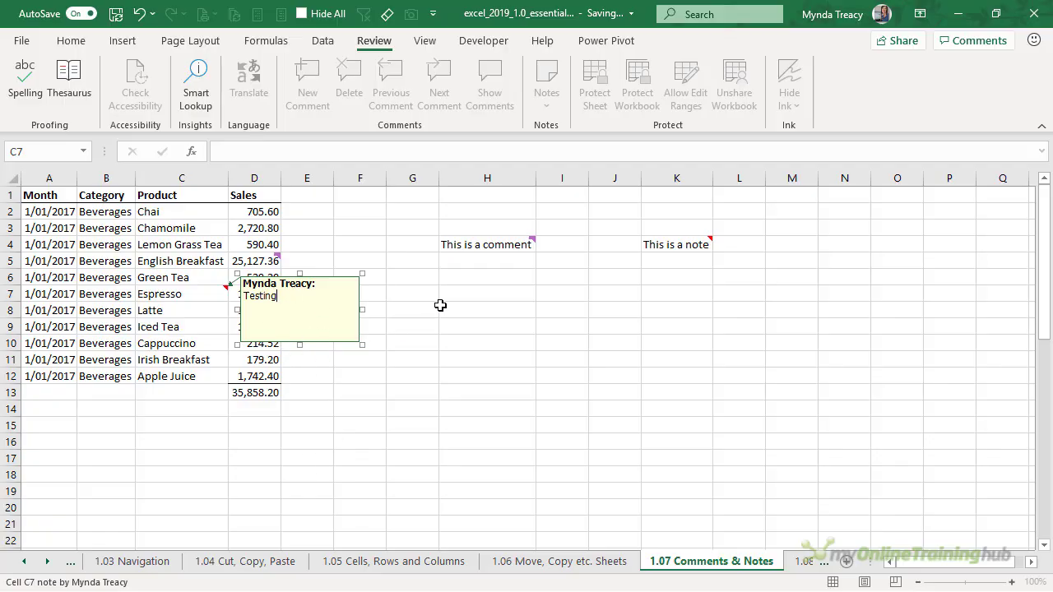
pyautogui.click(487, 310)
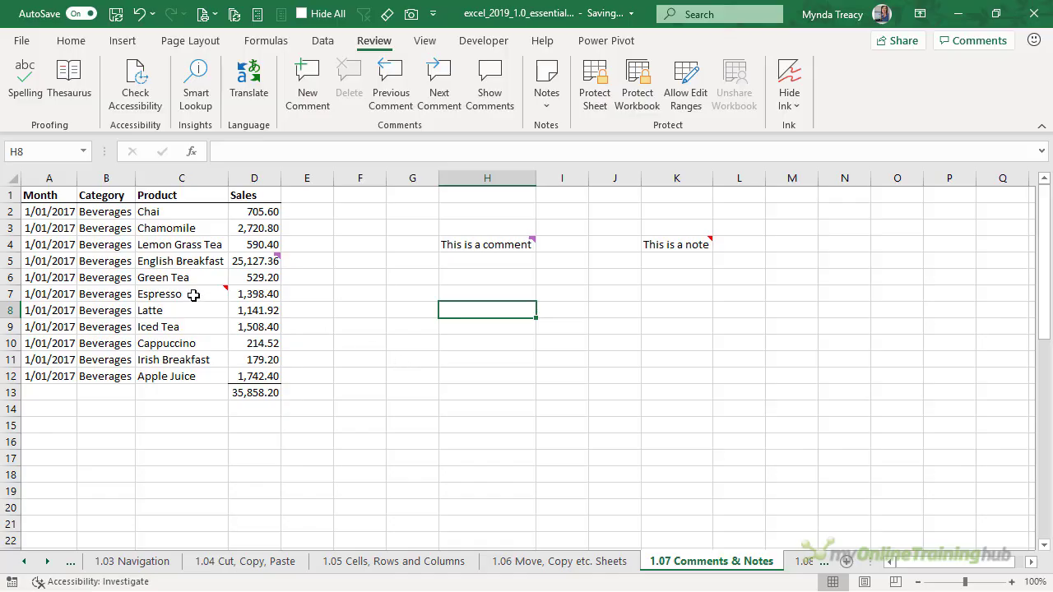
# Step: Reveal the Testing note on C7, resize its box slightly, and close it again
pyautogui.click(181, 294)
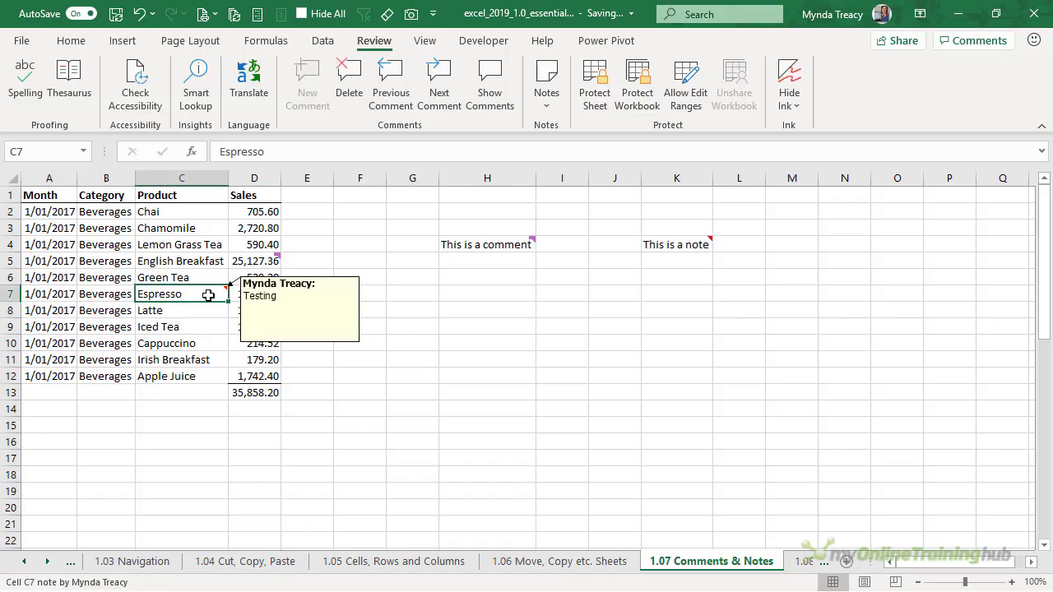
pyautogui.moveTo(317, 434)
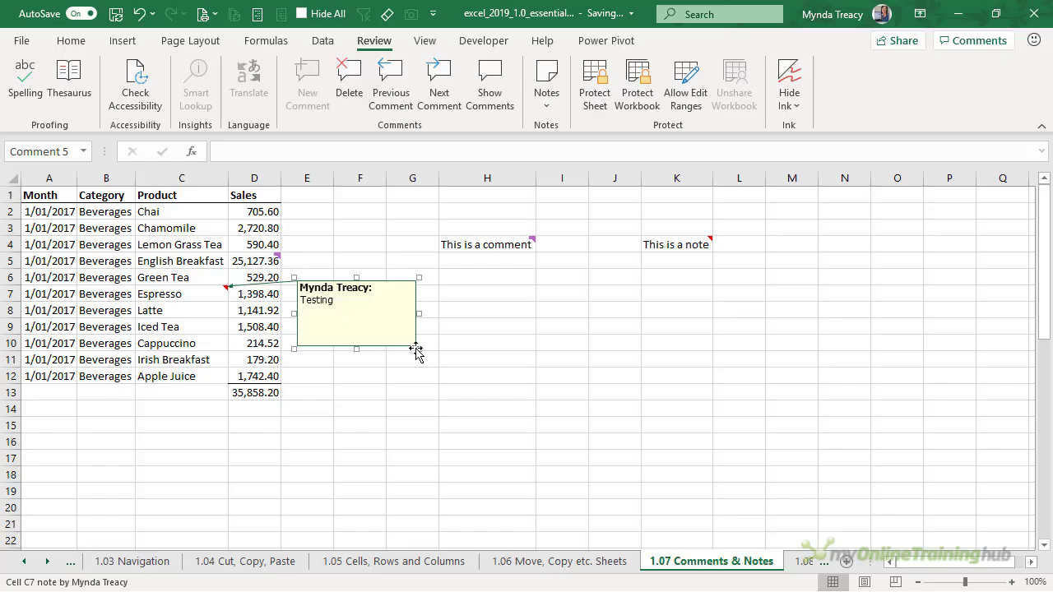
pyautogui.moveTo(419, 347); pyautogui.dragTo(488, 376)
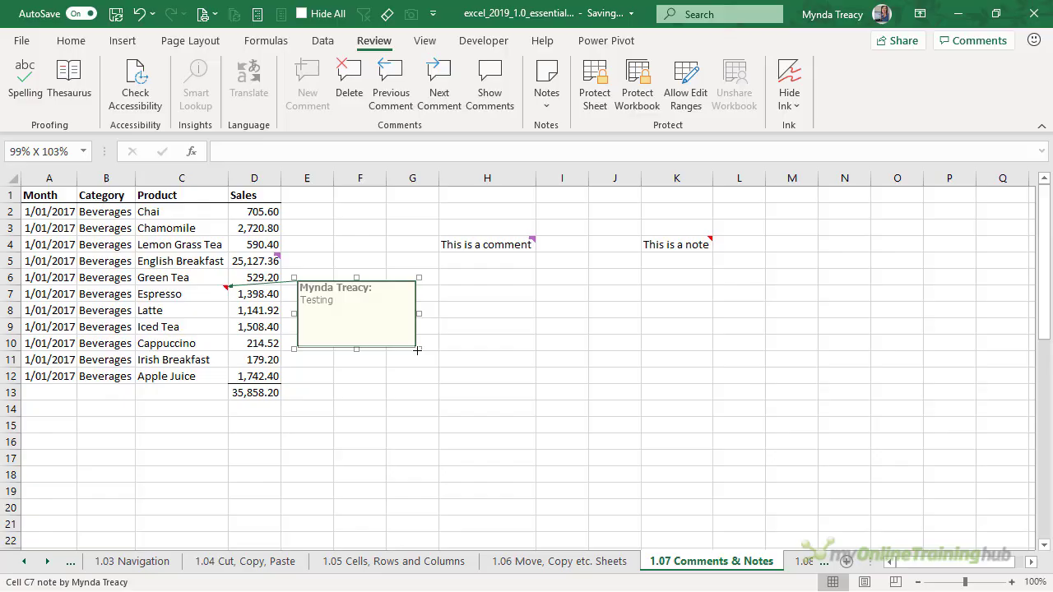
pyautogui.click(355, 317)
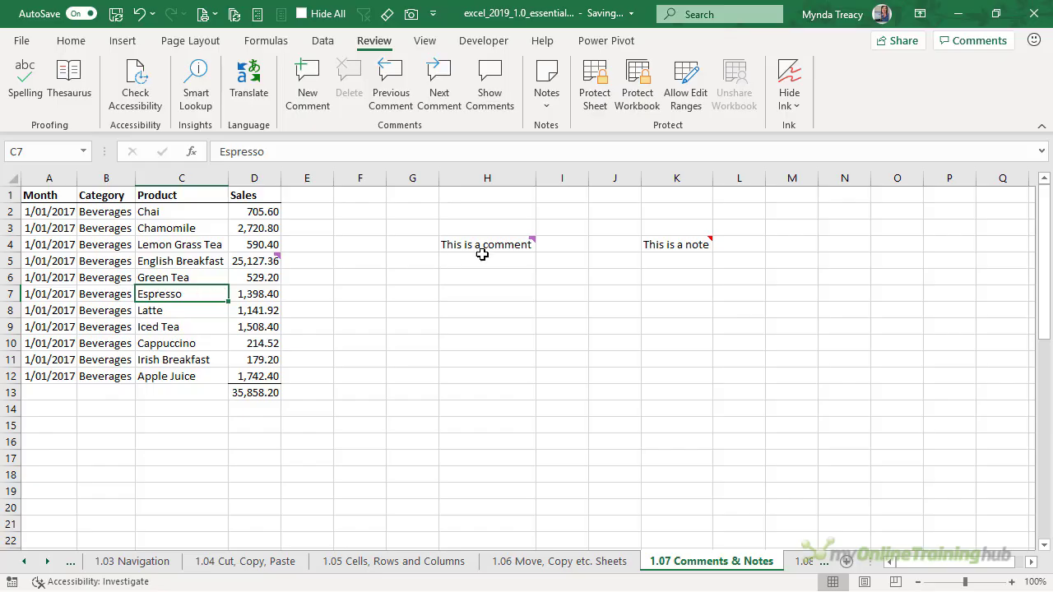
# Step: Keep the K4 note visible via Show/Hide Note, then show all notes on the sheet
pyautogui.rightClick(676, 244)
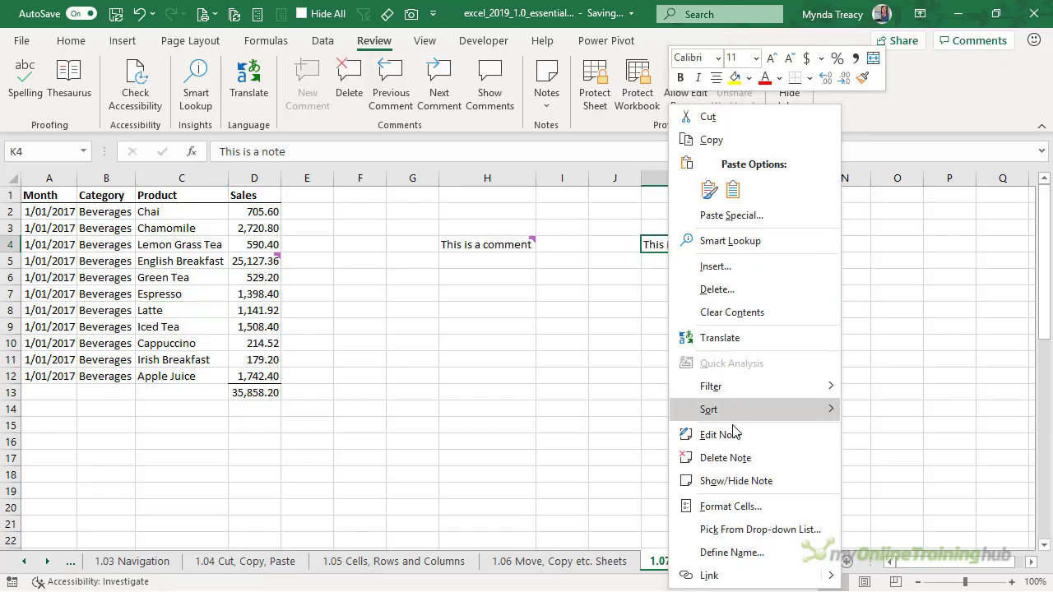
pyautogui.moveTo(763, 457)
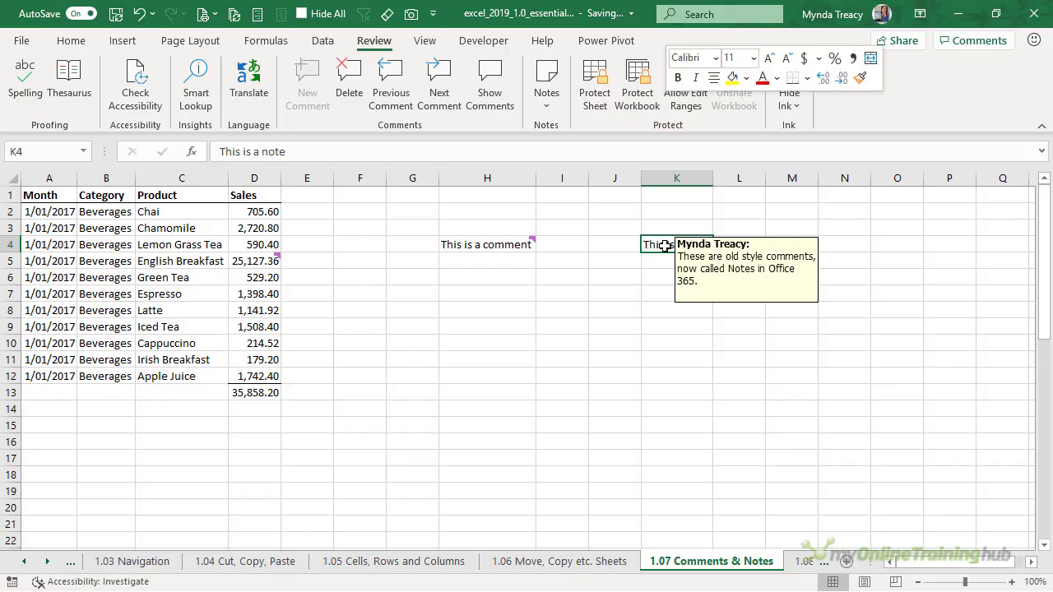
pyautogui.rightClick(666, 244)
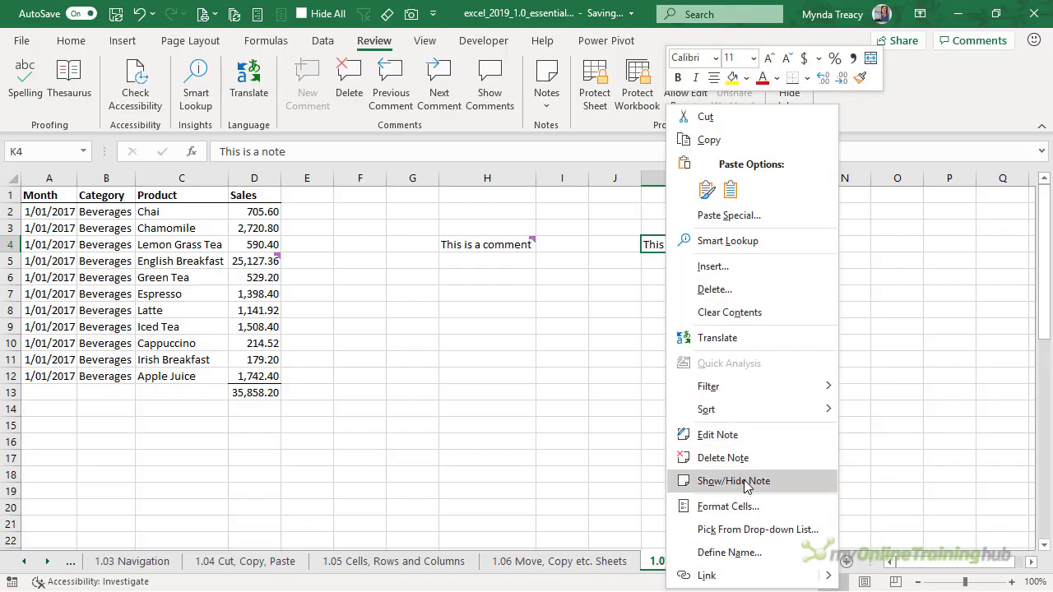
pyautogui.click(732, 480)
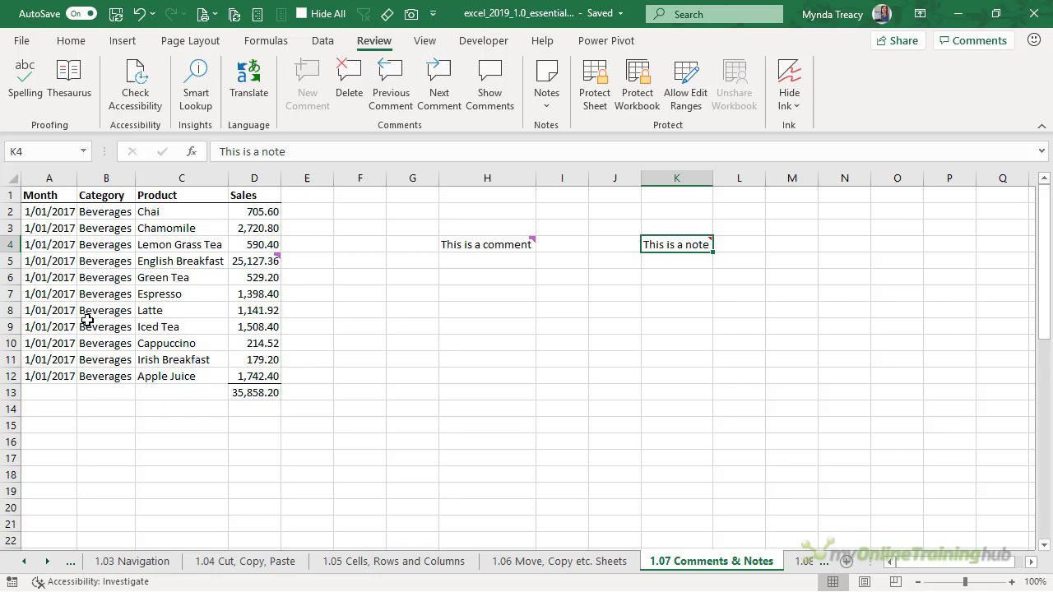
pyautogui.click(546, 82)
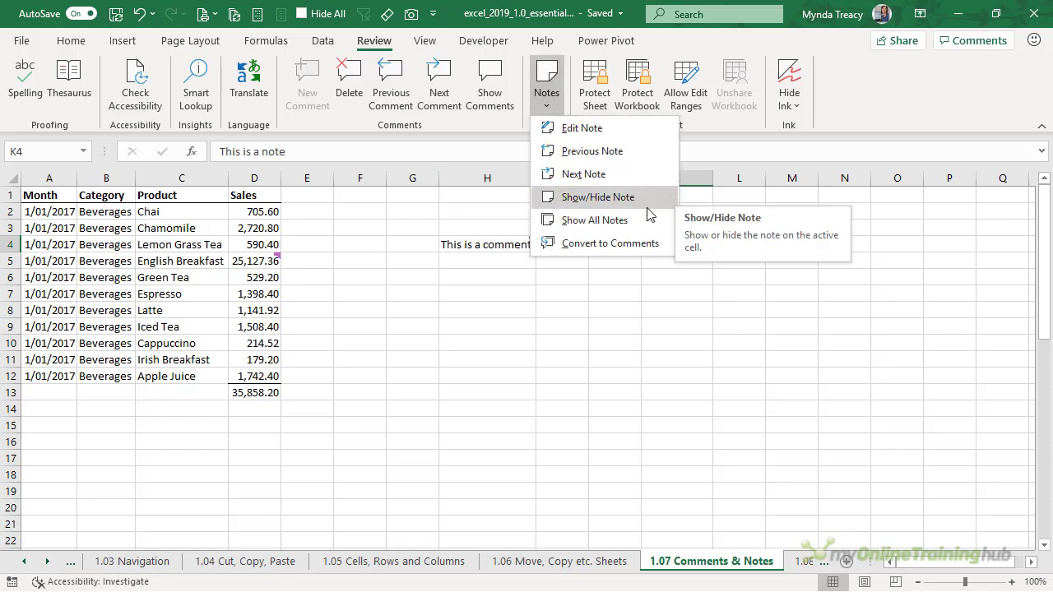
pyautogui.moveTo(594, 219)
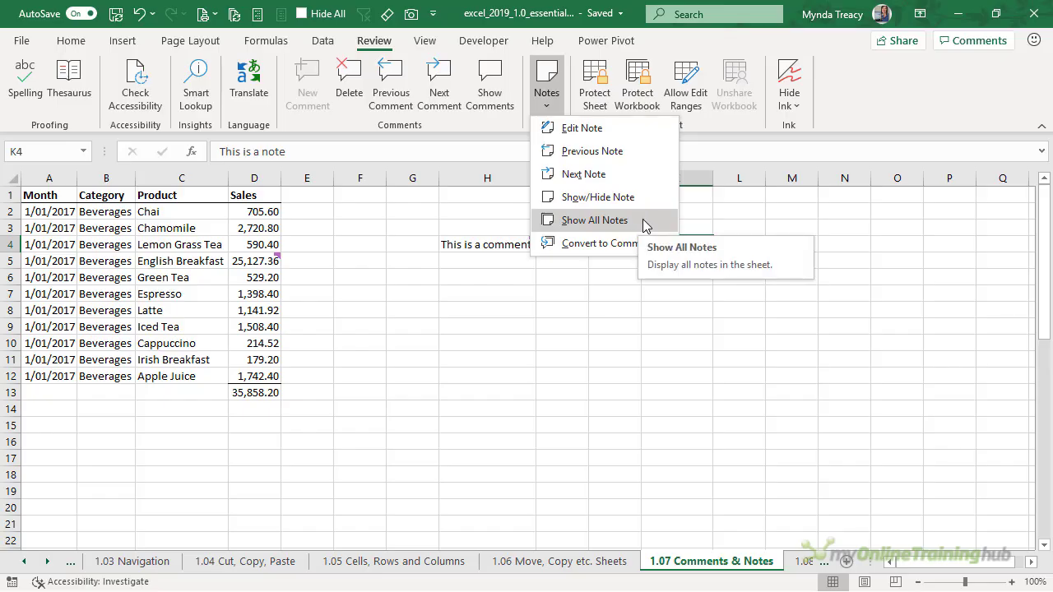
pyautogui.click(594, 219)
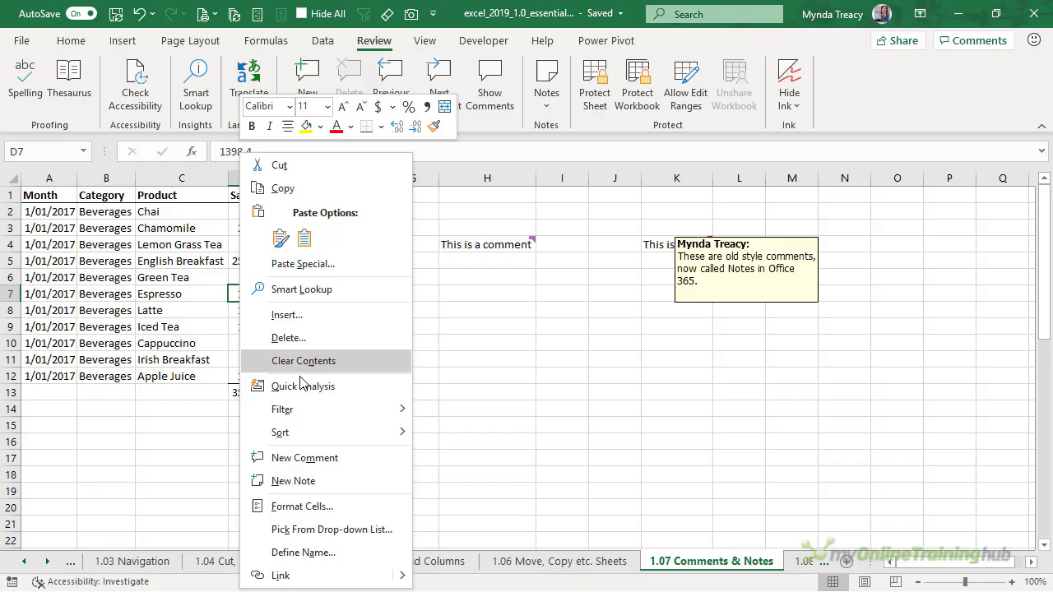
# Step: Add a new note reading "Test" to the 1,398.40 figure in D7
pyautogui.click(293, 481)
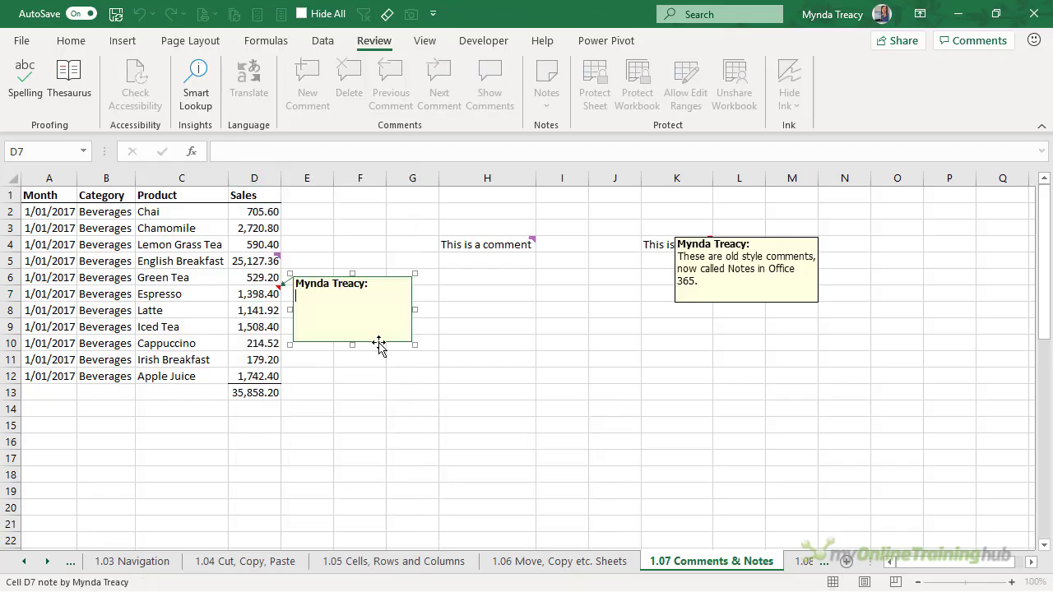
pyautogui.write('Test')
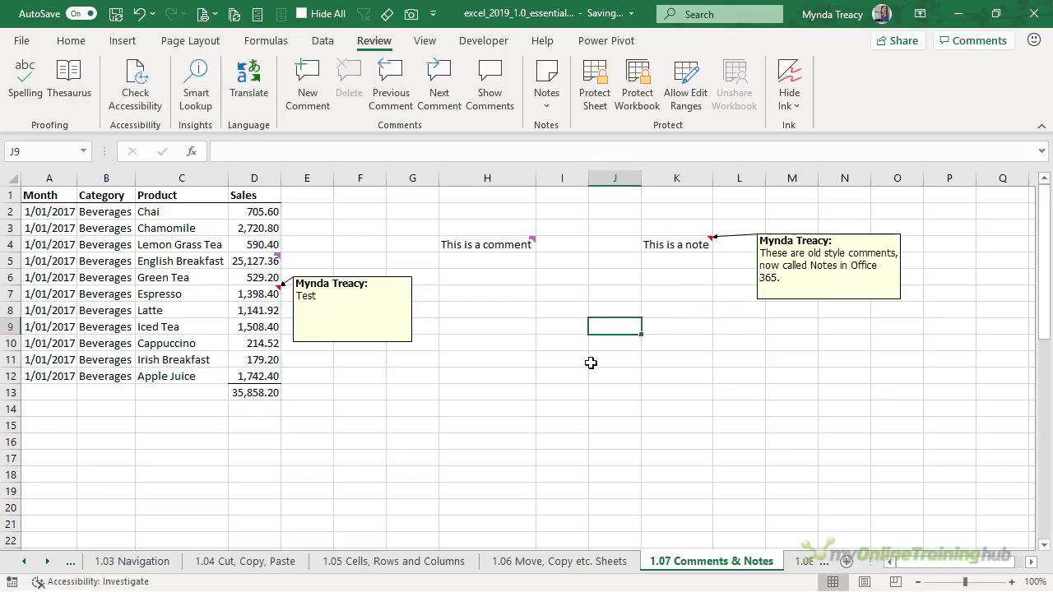
pyautogui.moveTo(470, 282)
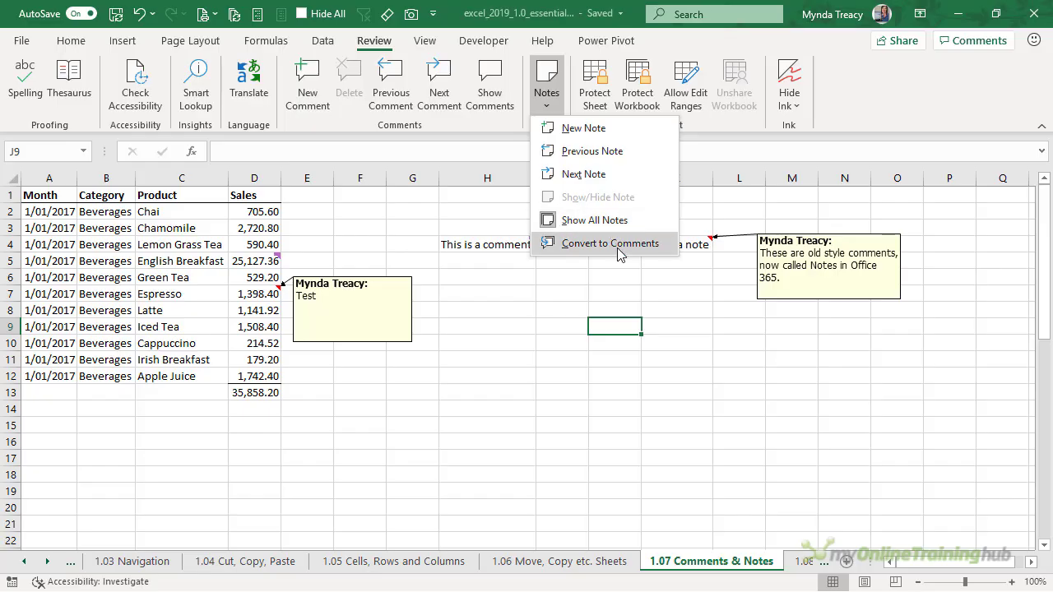
pyautogui.moveTo(610, 243)
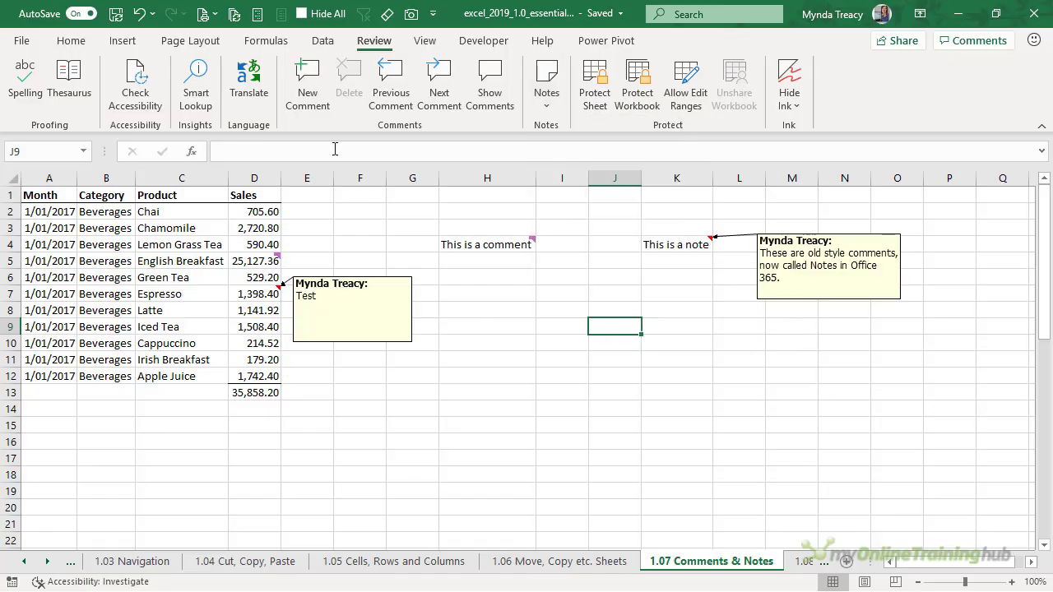
# Step: Set the sheet's Page Setup to print comments at the end of the sheet
pyautogui.click(190, 40)
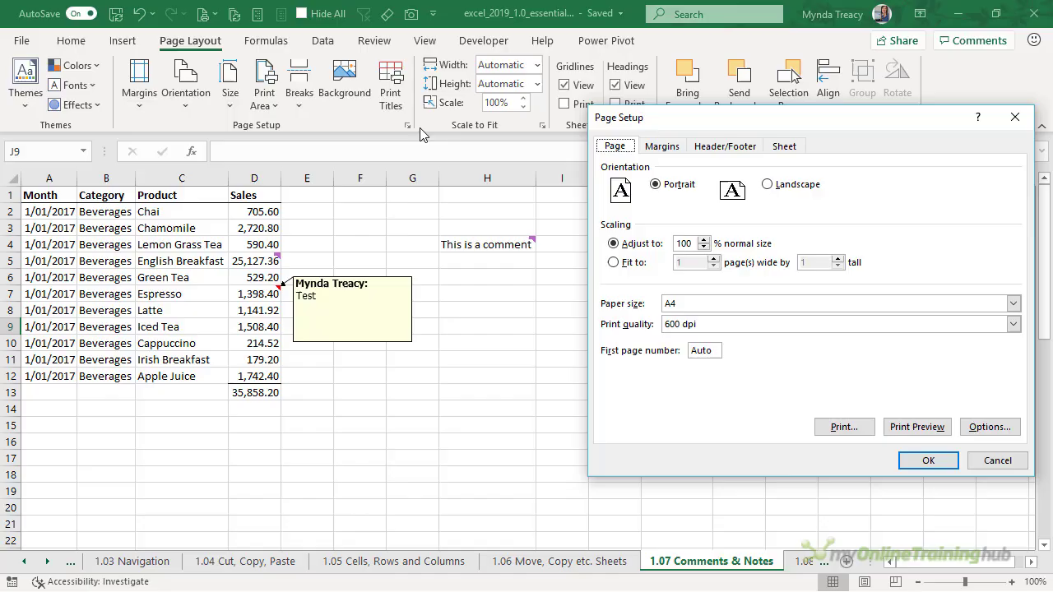
pyautogui.click(784, 145)
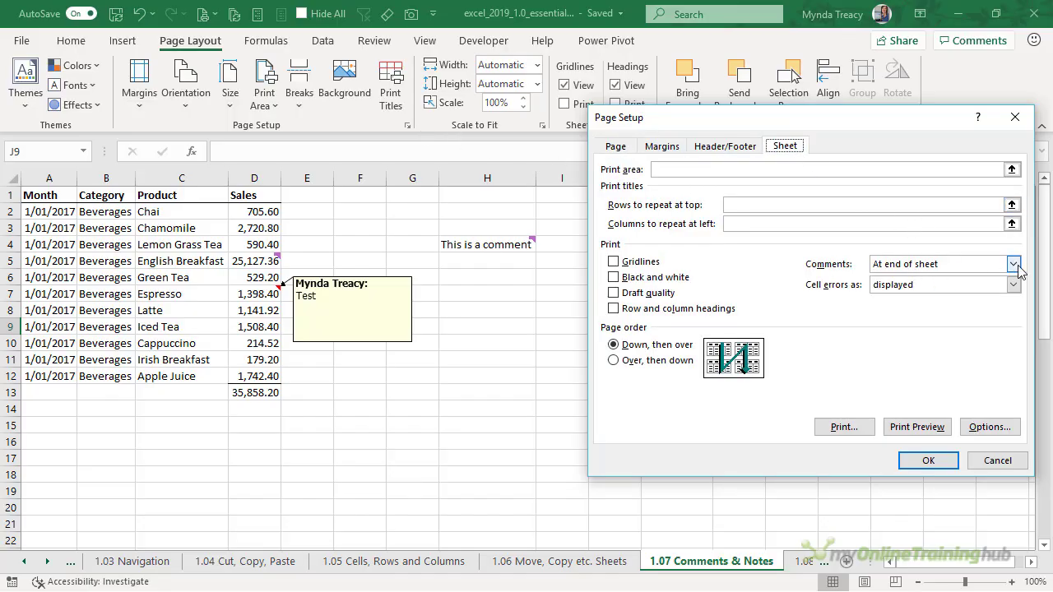
pyautogui.click(1012, 264)
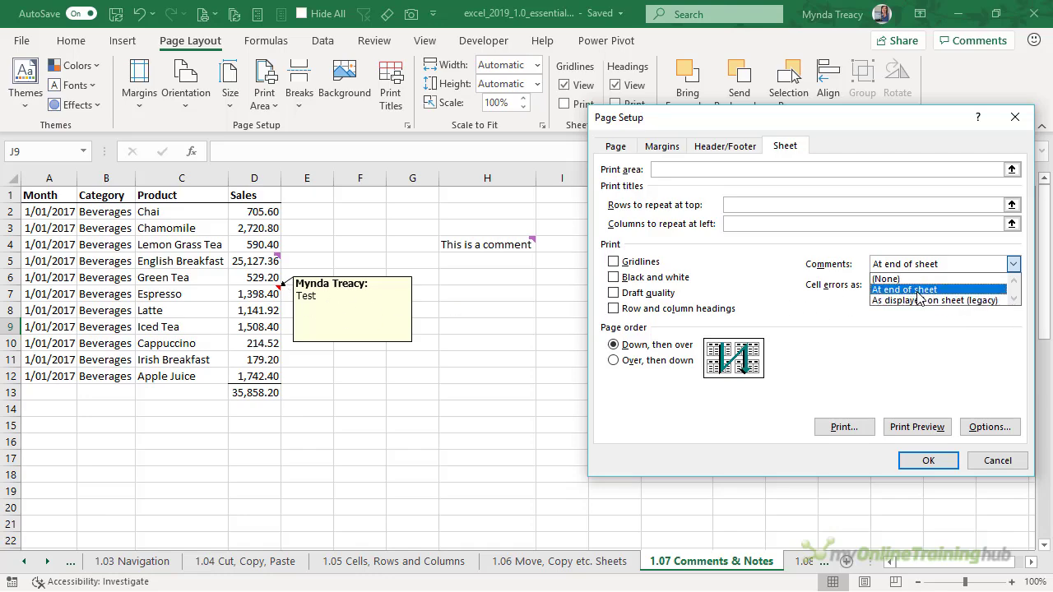
pyautogui.click(935, 300)
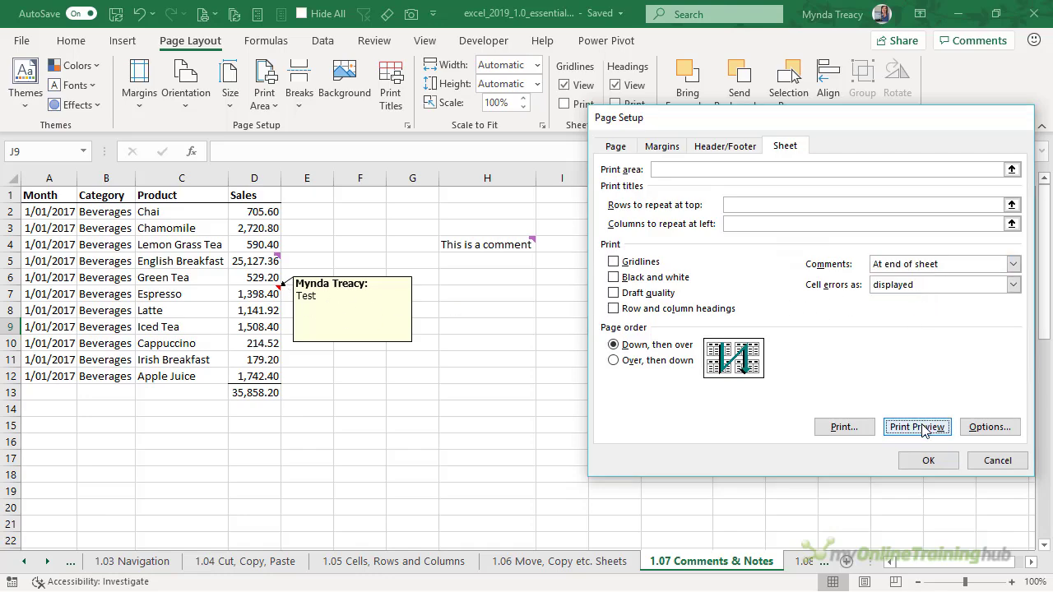
# Step: Preview the printout whose last page lists the H4, K4, D5 and D7 comments and notes
pyautogui.click(916, 426)
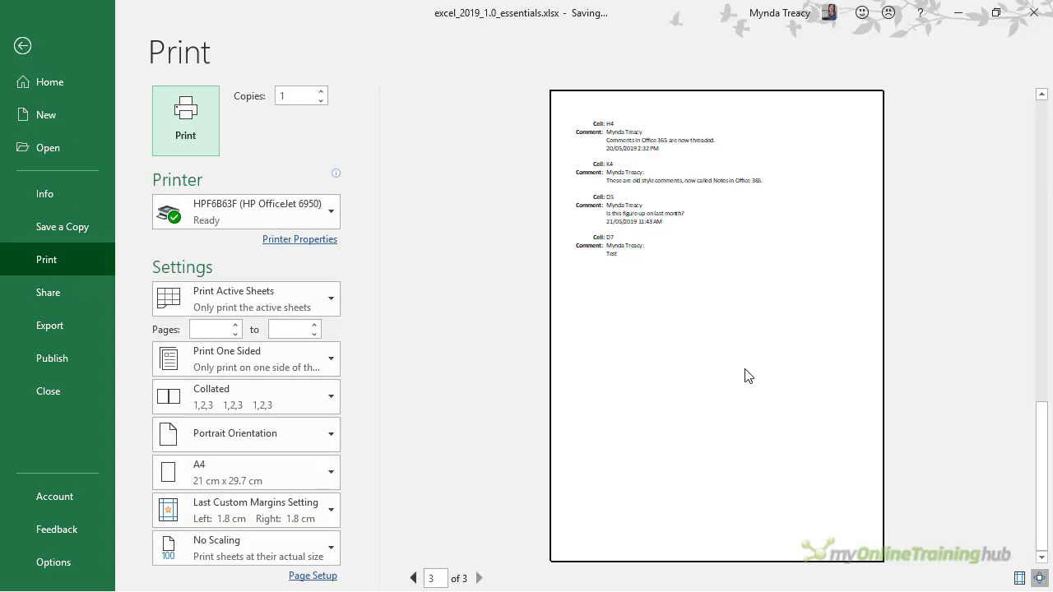
pyautogui.click(22, 45)
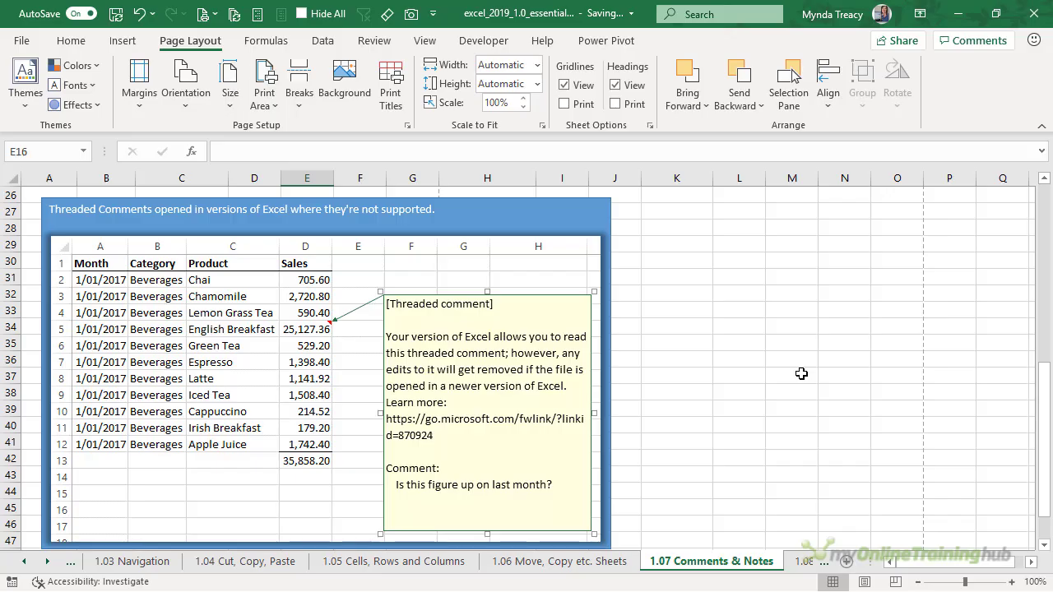
pyautogui.moveTo(737, 383)
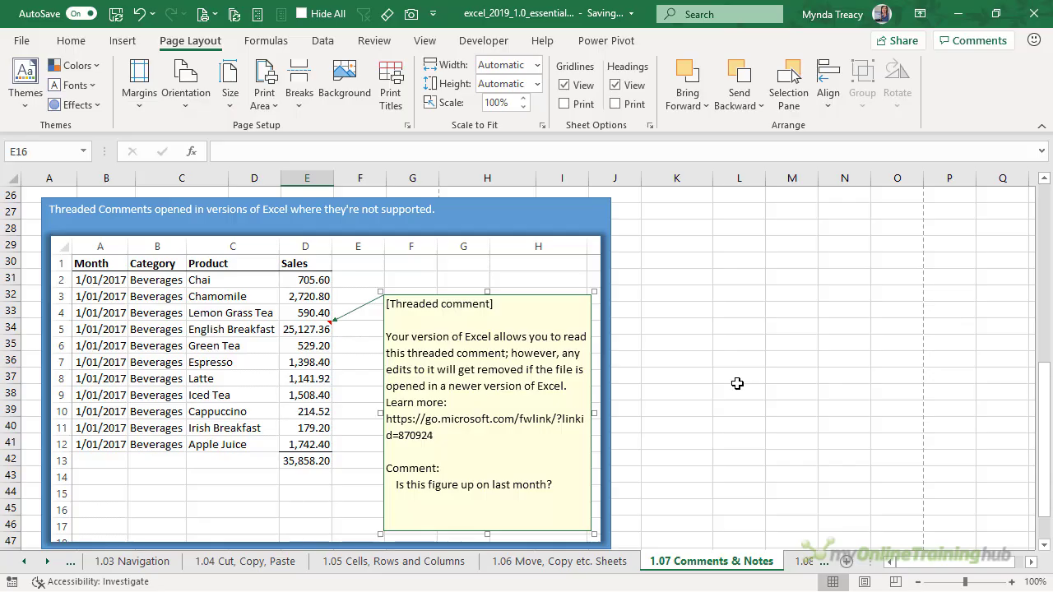